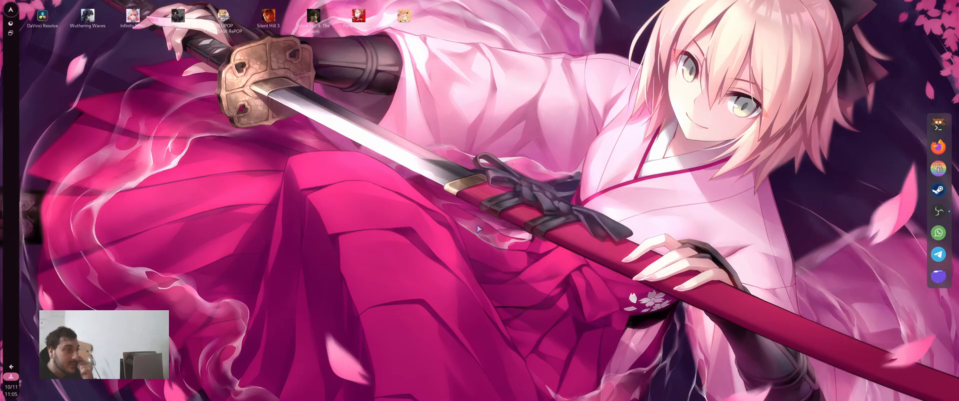
Launch Heroic Games Launcher by searching 'her' in the application launcher
type("heroic")
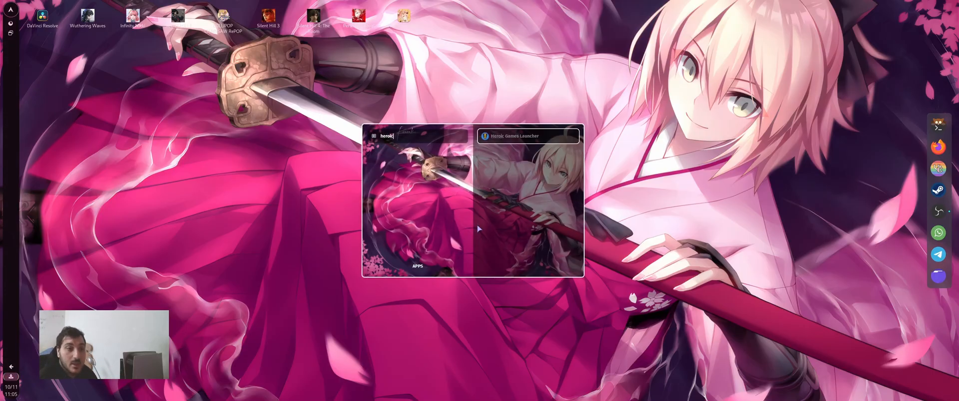
left_click(527, 136)
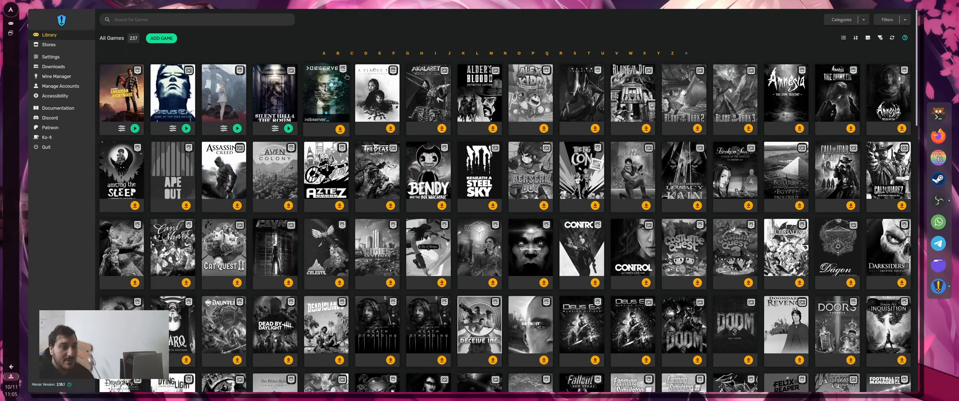
Browse the Epic Games Store in Heroic and view the Idle Champions of the Forgotten Realms page
left_click(48, 45)
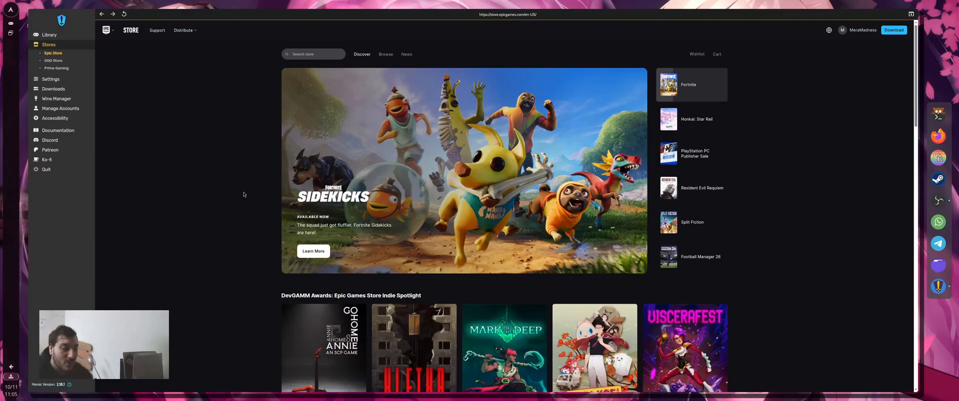
scroll("down", 3)
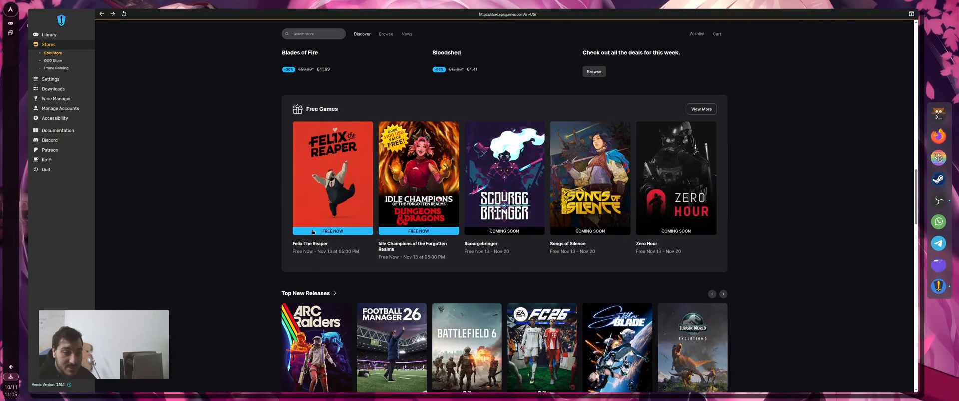
scroll("down", 3)
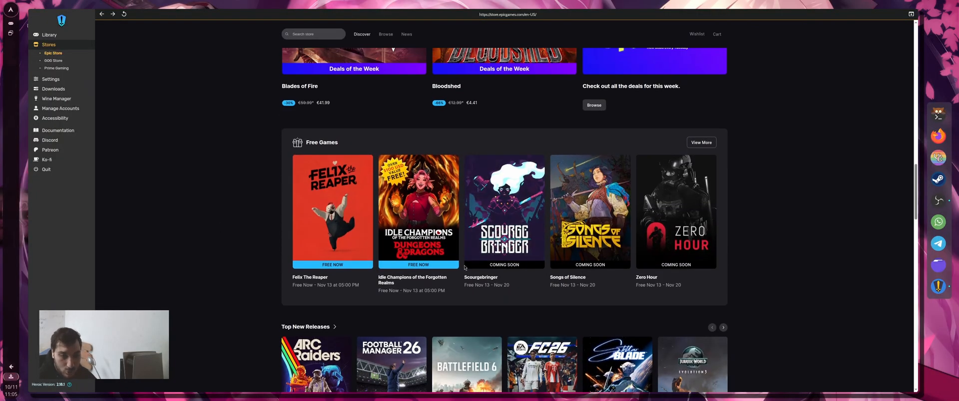
left_click(418, 212)
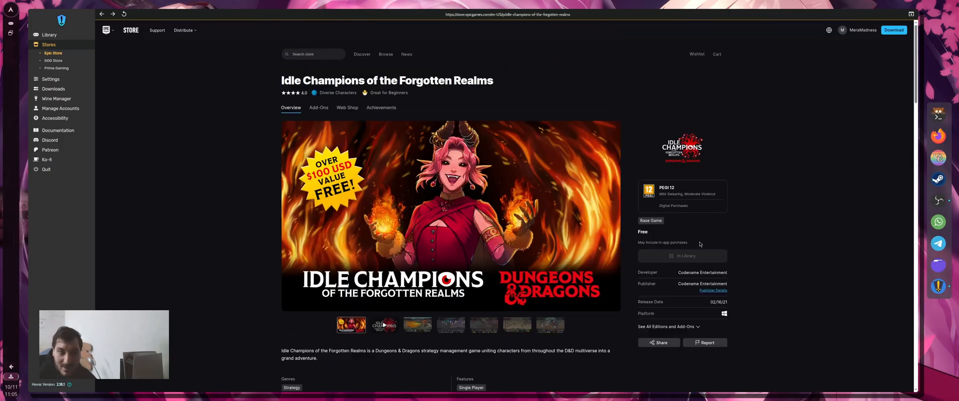
Return to the Epic store front page and page through the Featured Discounts row
left_click(107, 30)
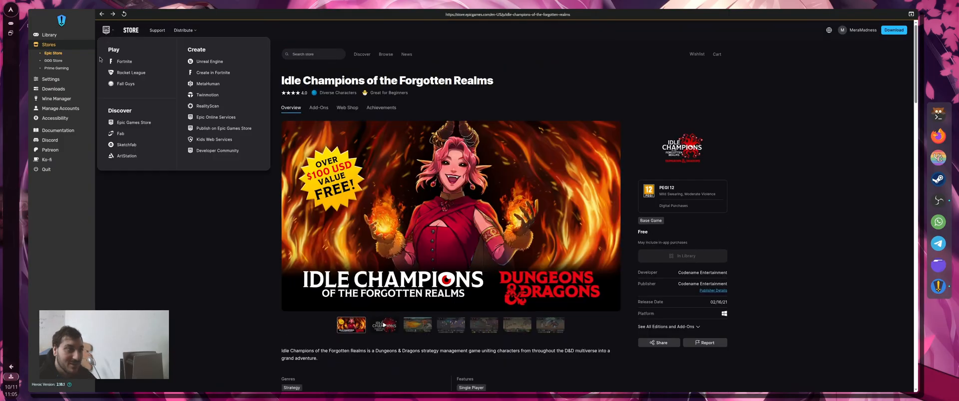
left_click(131, 30)
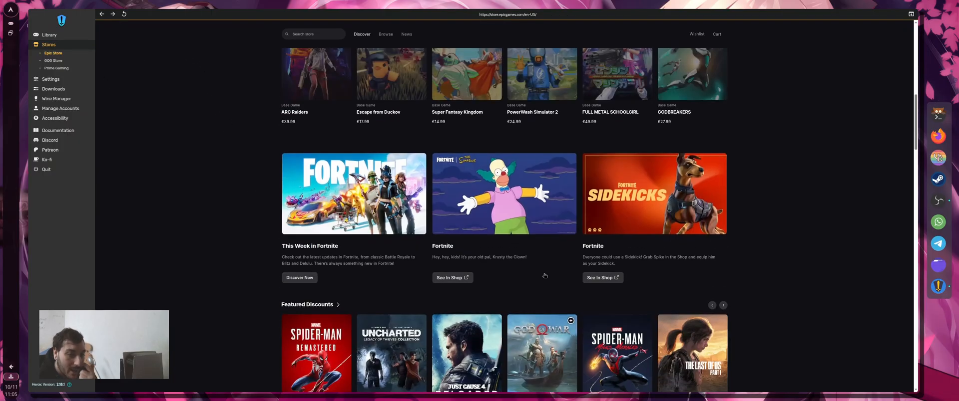
scroll("down", 3)
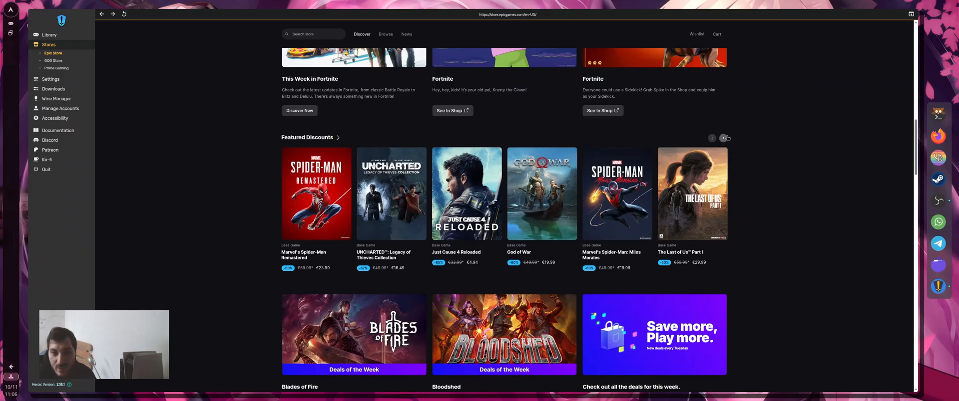
left_click(723, 138)
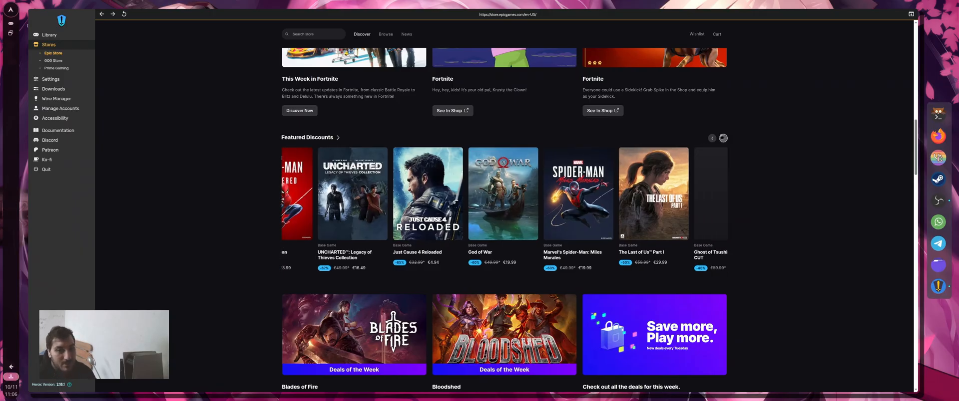
left_click(722, 137)
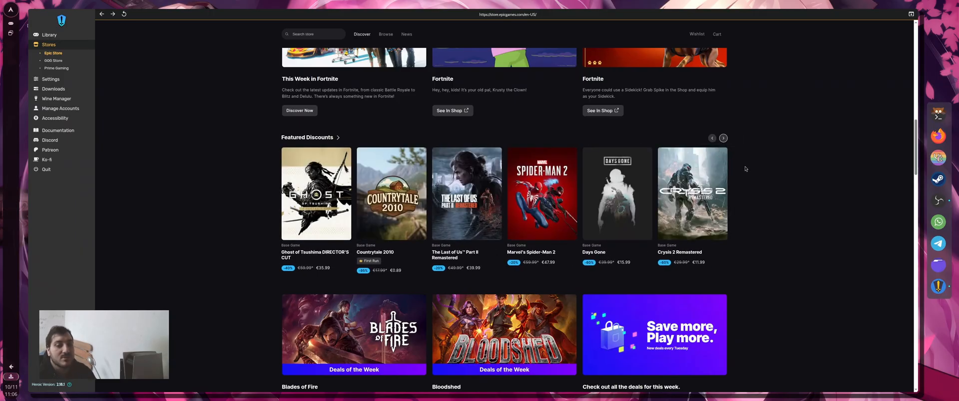
scroll("down", 3)
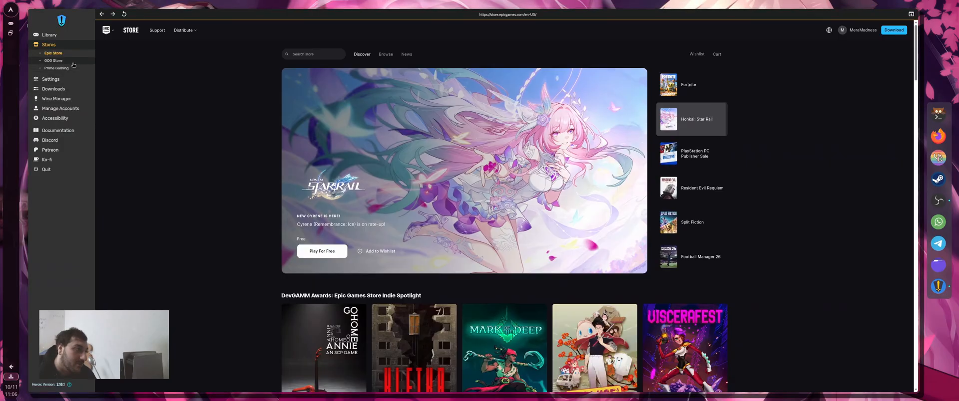
Browse the GOG store front page to the bottom and page through the Amazon Luna row
left_click(54, 61)
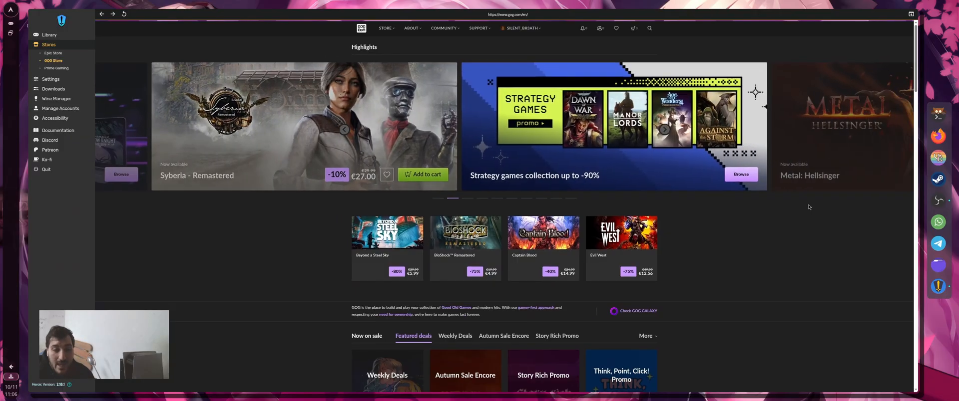
scroll("down", 3)
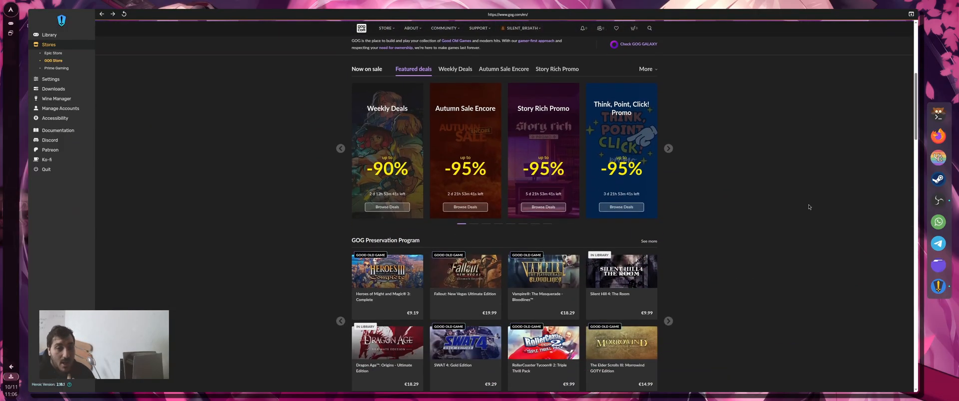
scroll("down", 3)
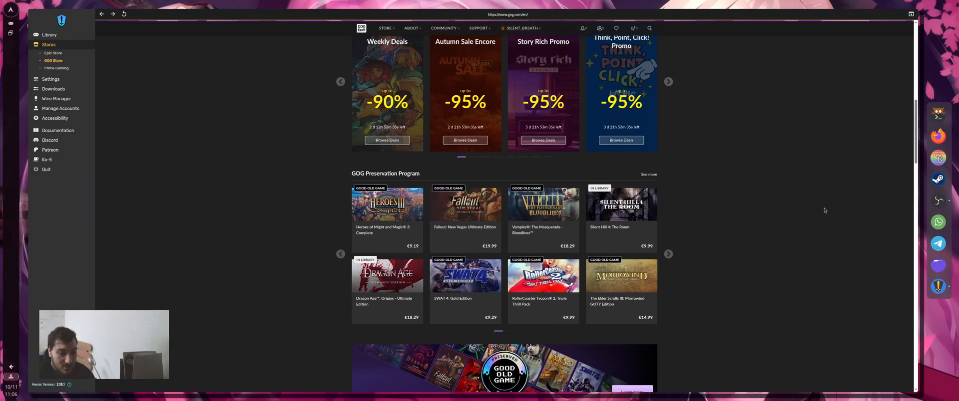
scroll("down", 3)
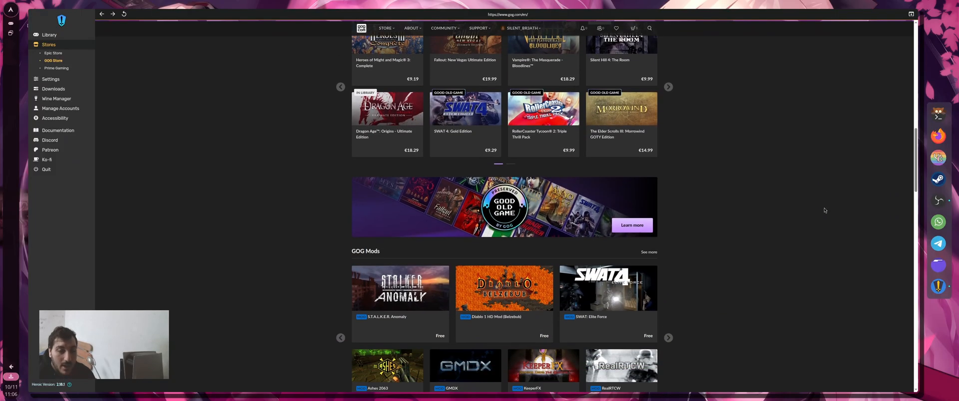
scroll("down", 3)
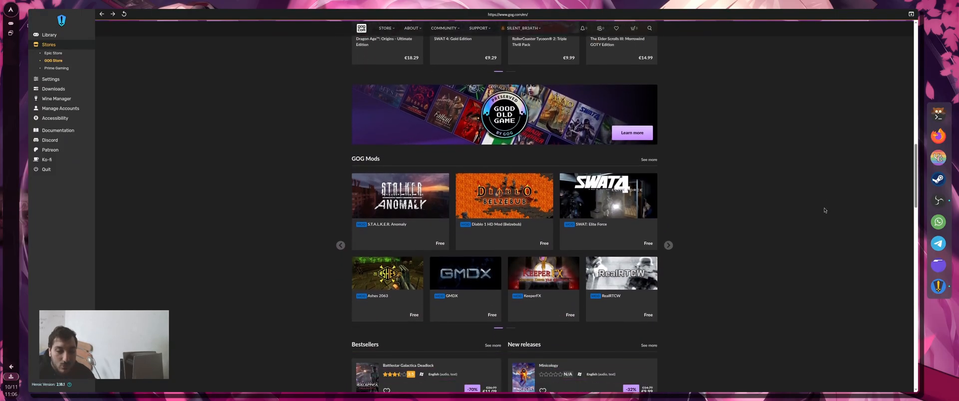
scroll("down", 3)
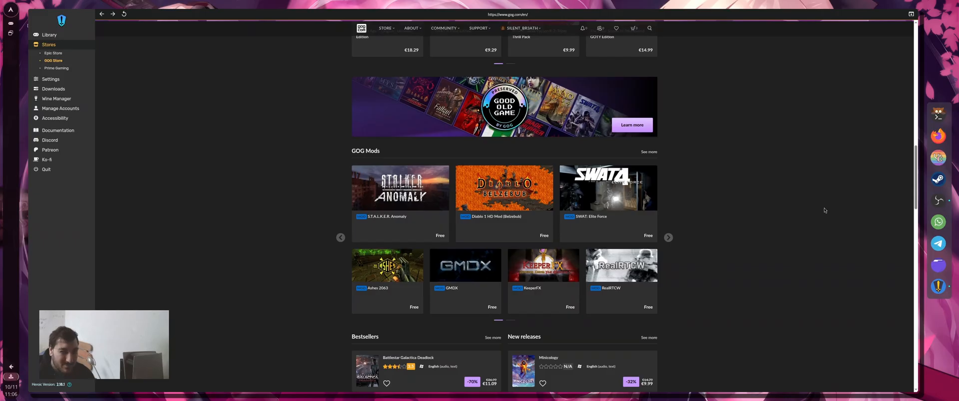
scroll("down", 3)
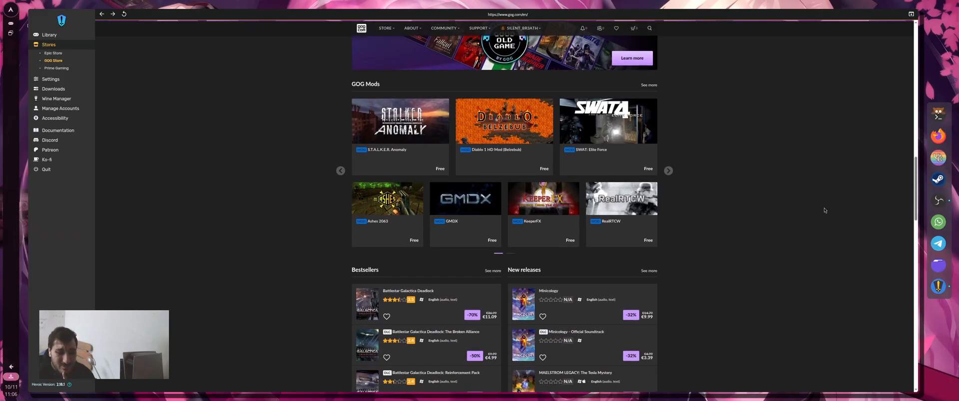
scroll("down", 3)
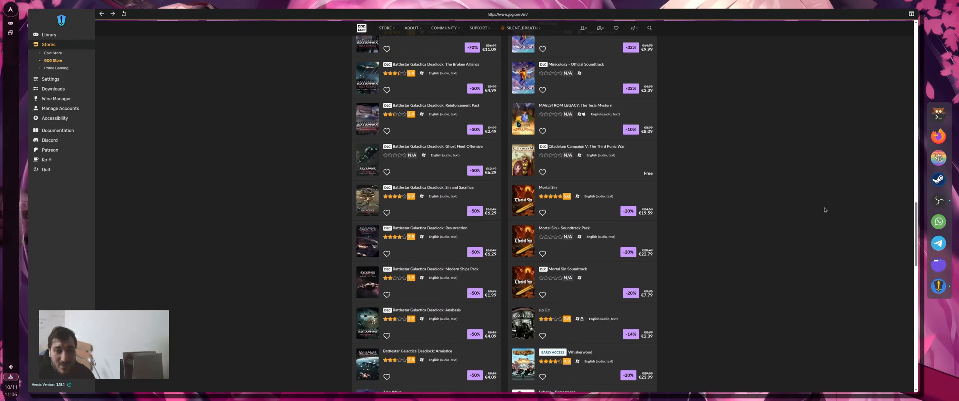
scroll("down", 3)
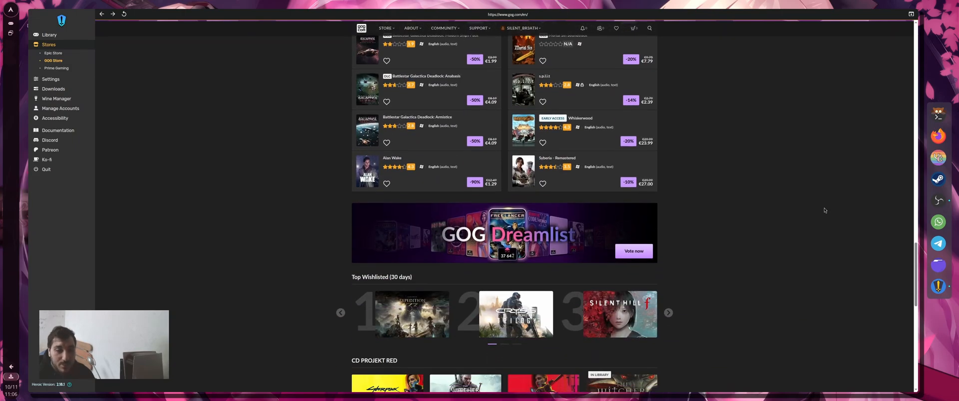
scroll("down", 3)
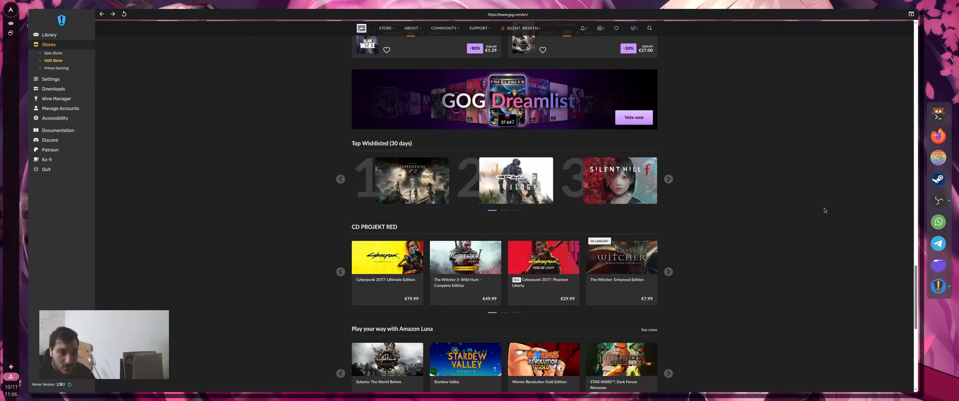
scroll("down", 3)
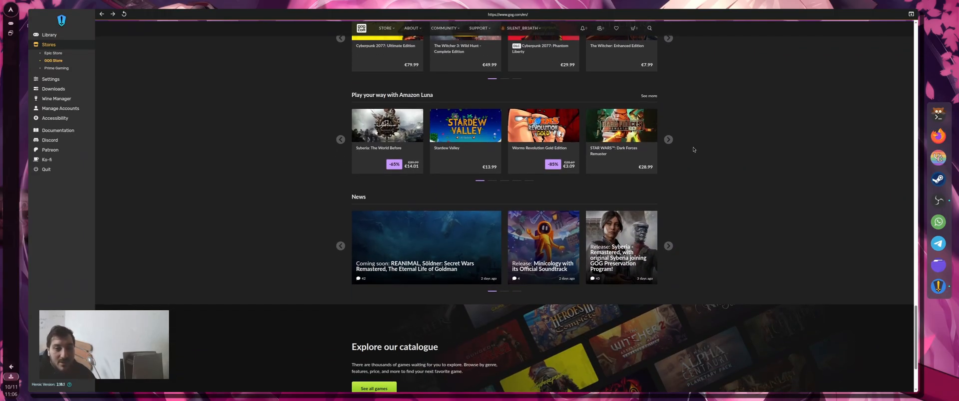
left_click(668, 140)
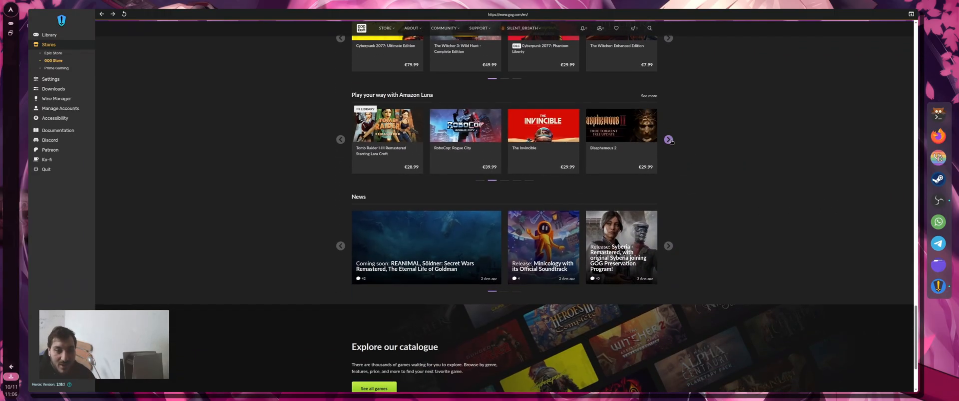
left_click(668, 139)
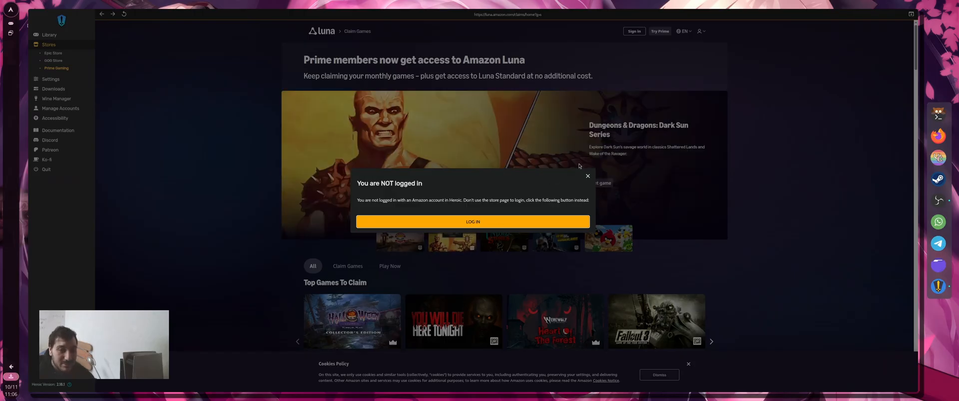
In Heroic's General settings, try the theme dropdown and keep Old School Heroic
left_click(50, 79)
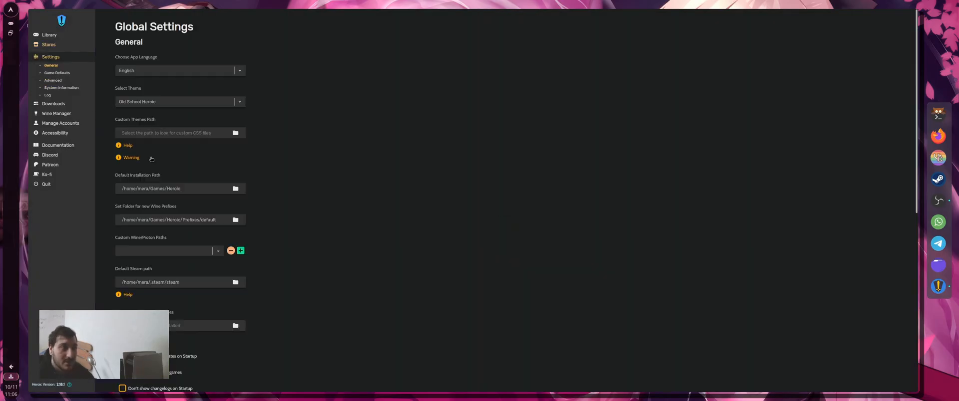
mouse_move(342, 246)
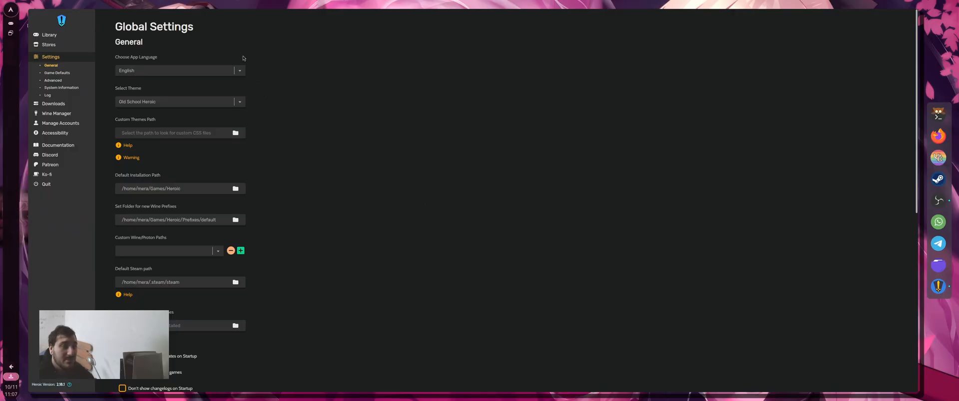
mouse_move(257, 68)
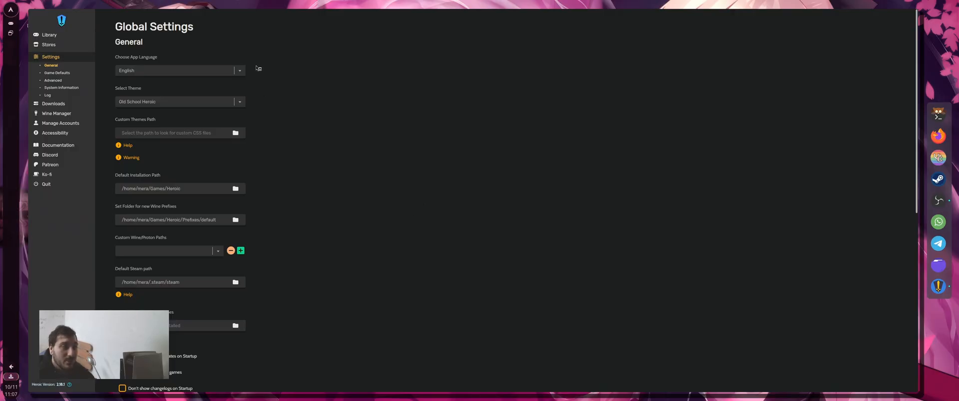
mouse_move(283, 81)
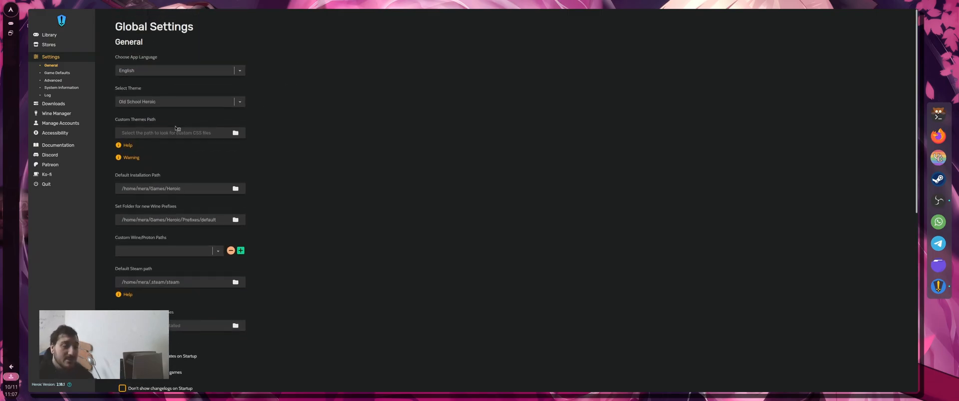
left_click(177, 102)
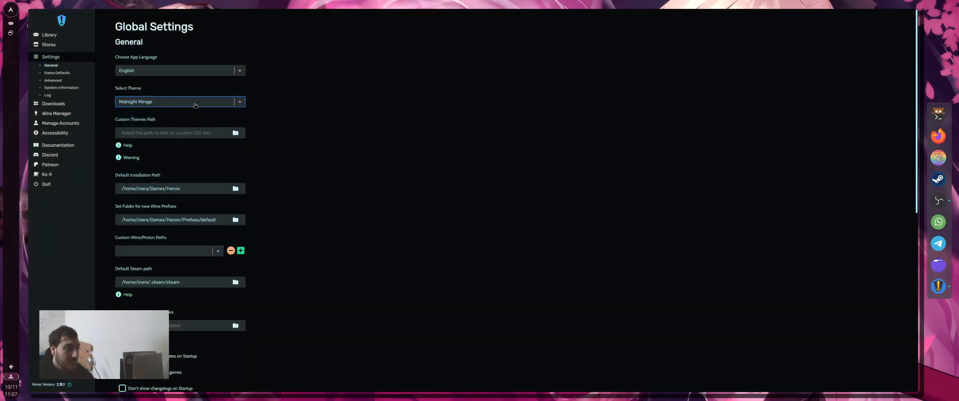
left_click(179, 102)
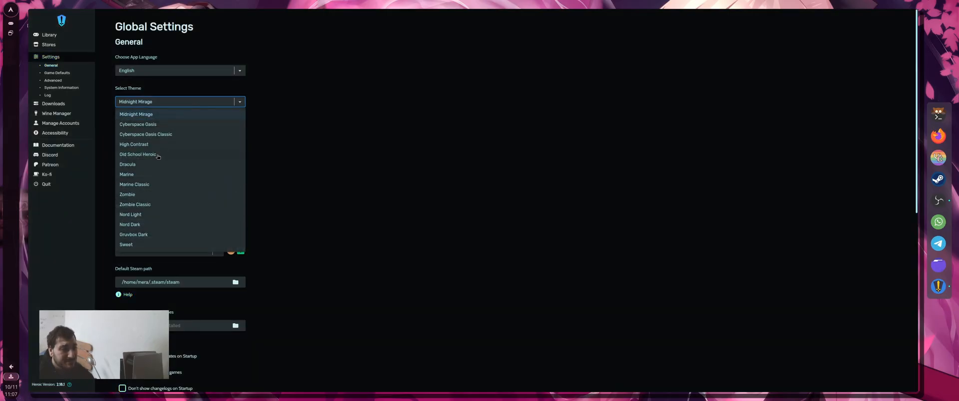
left_click(138, 155)
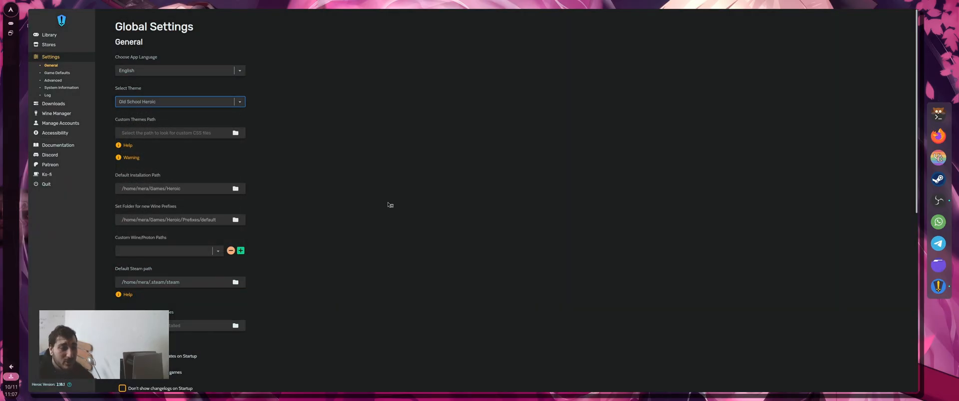
Look through the remaining General options and return to the game library
scroll("down", 3)
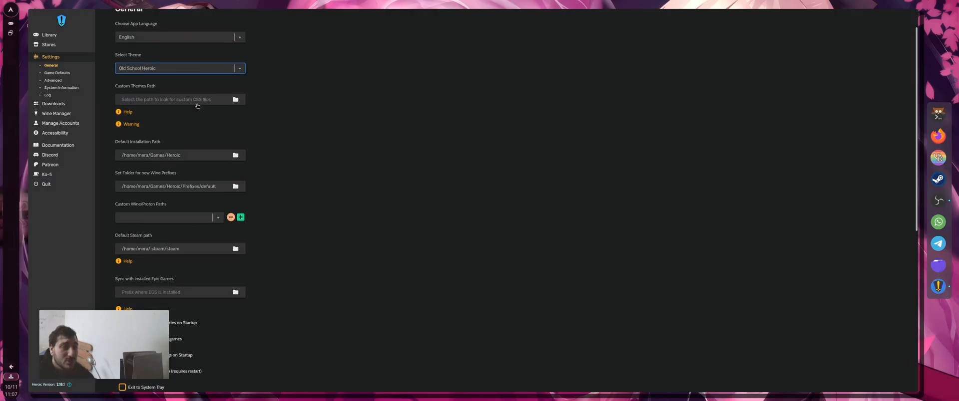
scroll("down", 3)
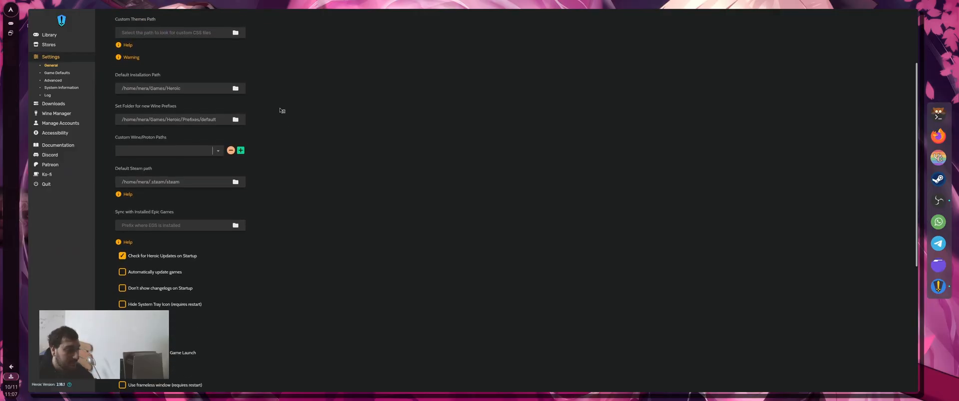
scroll("down", 3)
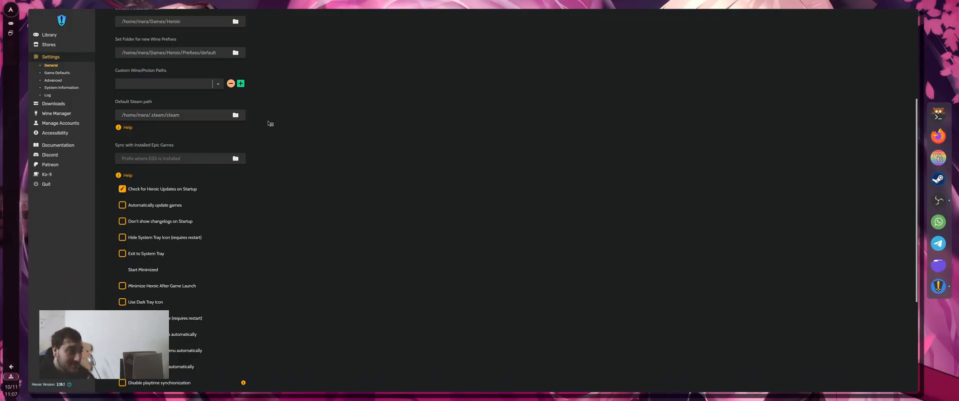
mouse_move(256, 119)
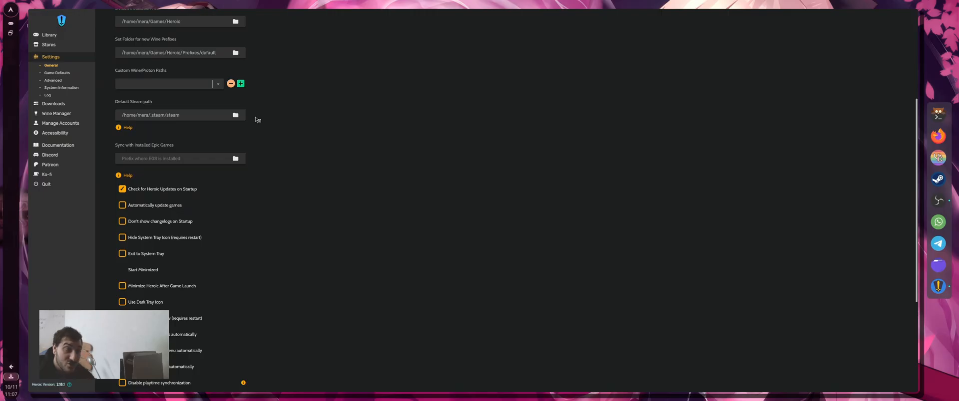
scroll("down", 3)
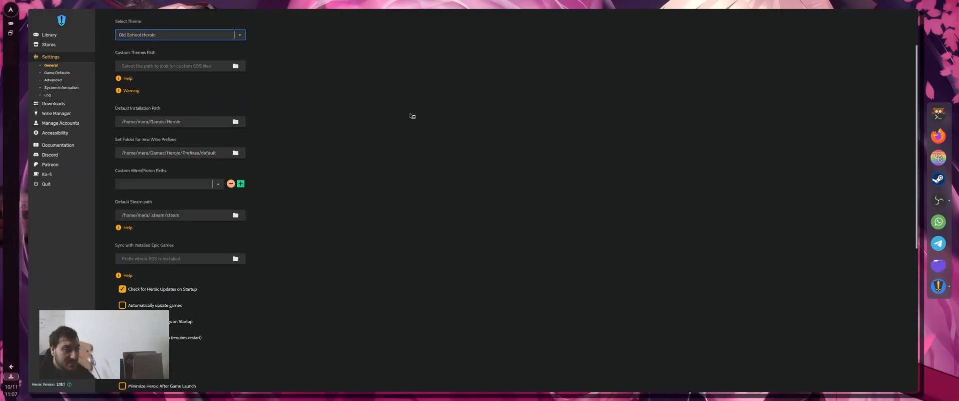
scroll("down", 3)
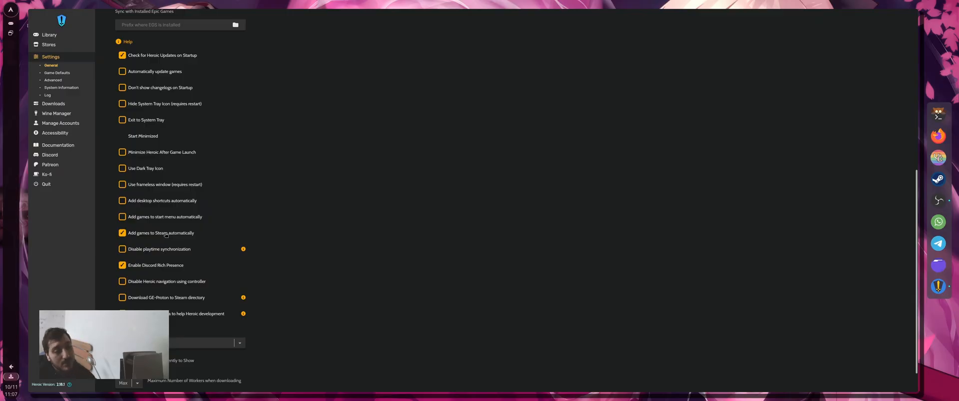
mouse_move(205, 251)
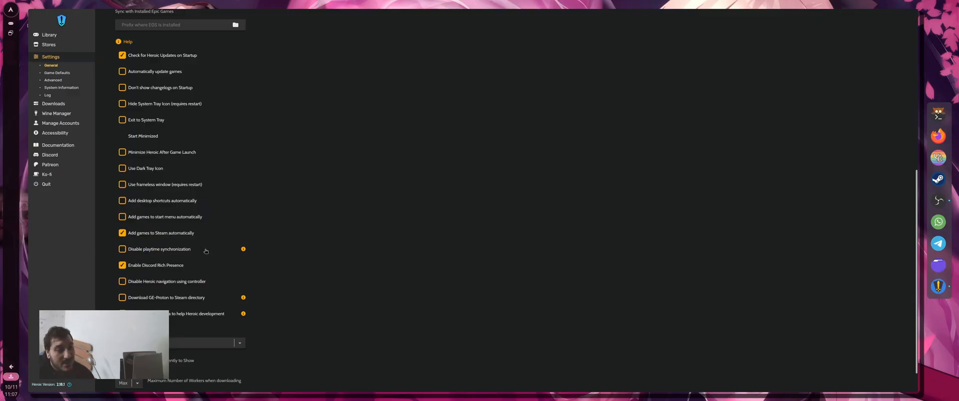
mouse_move(630, 278)
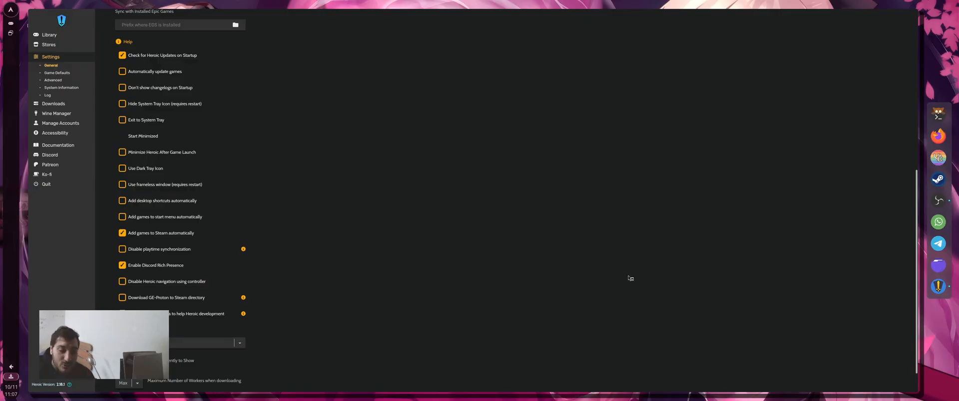
mouse_move(202, 279)
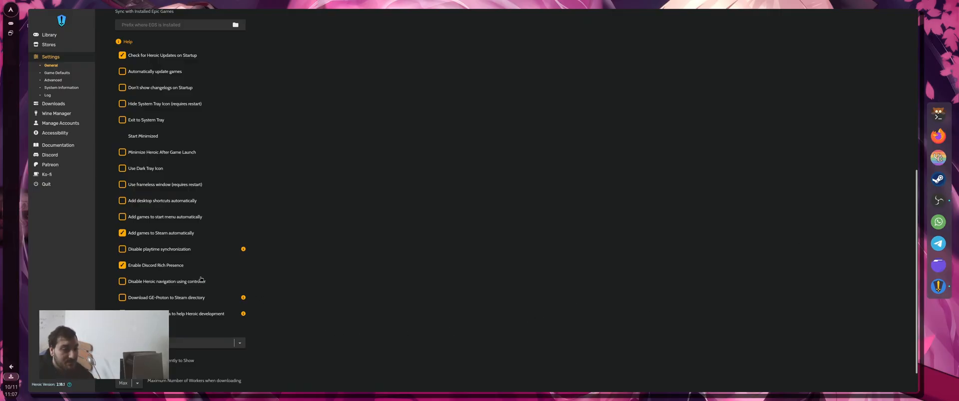
mouse_move(186, 272)
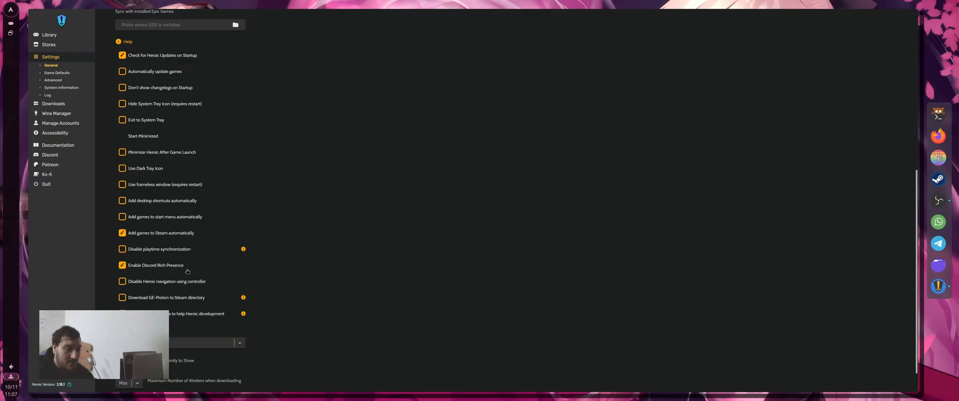
mouse_move(356, 225)
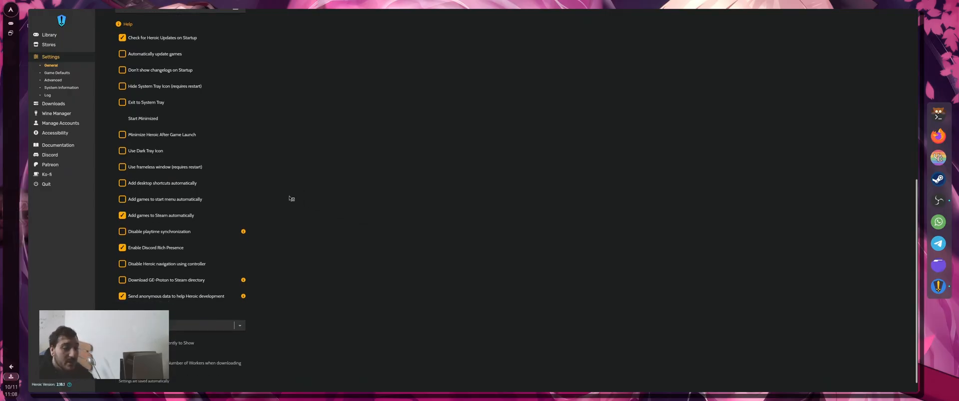
left_click(49, 35)
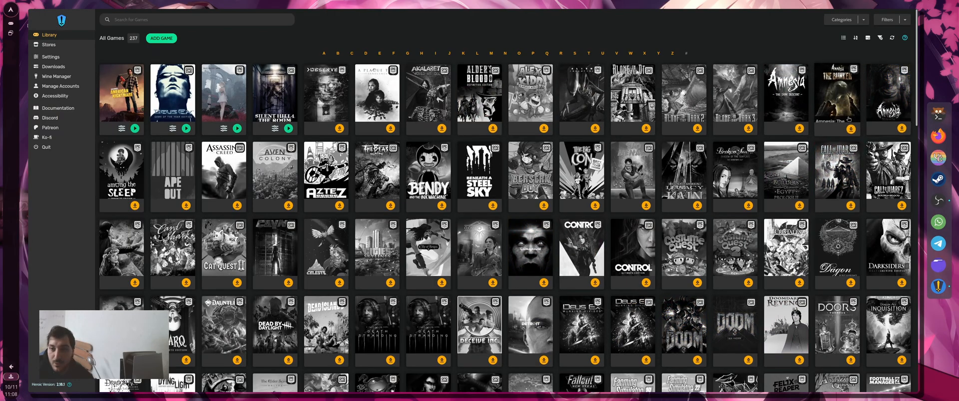
Start installing Alone in the Dark 1 with the Proton - proton-cachyos compatibility version
scroll("down", 3)
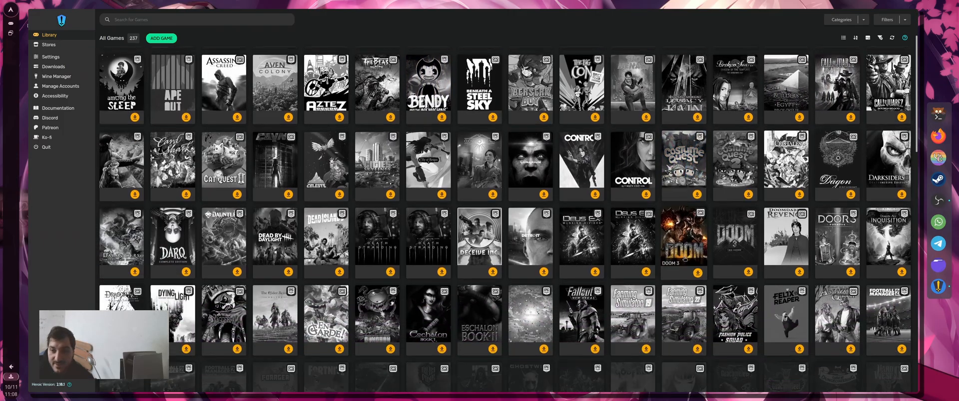
scroll("down", 3)
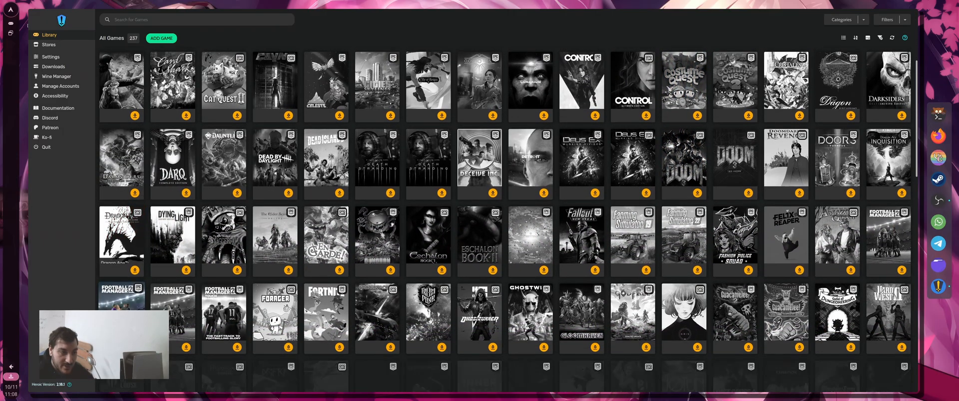
scroll("down", 3)
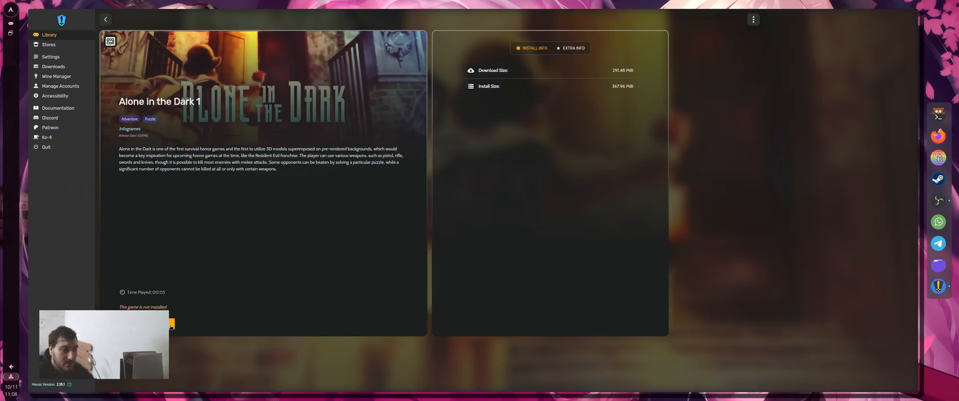
left_click(168, 324)
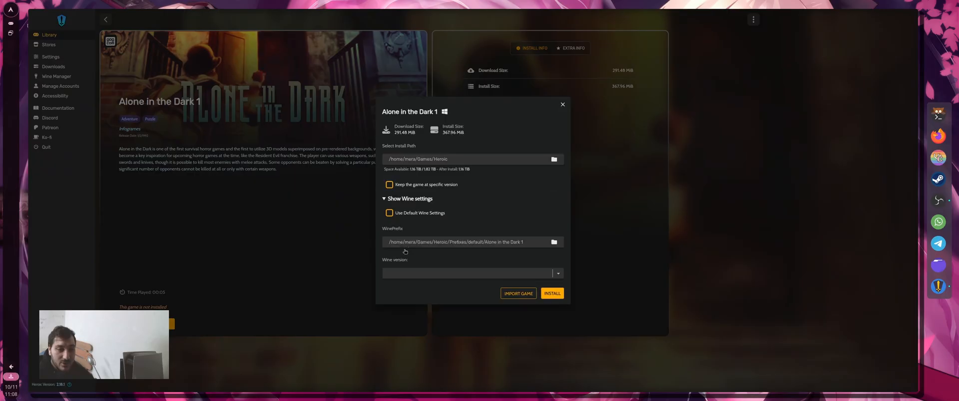
mouse_move(518, 231)
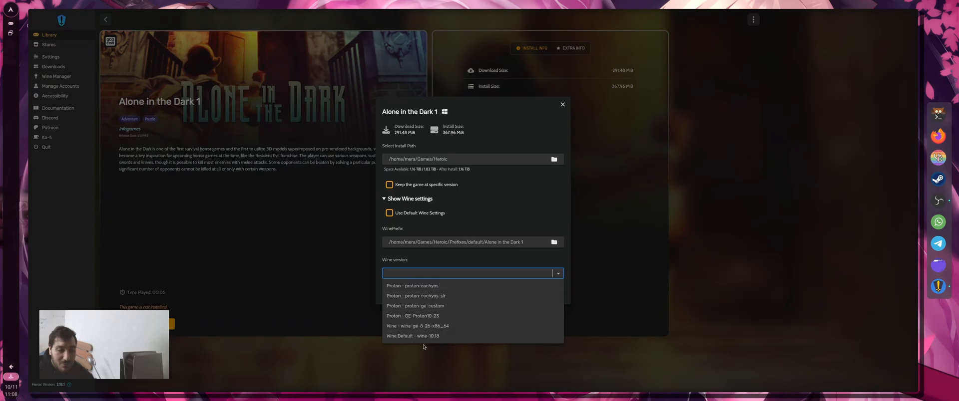
mouse_move(467, 284)
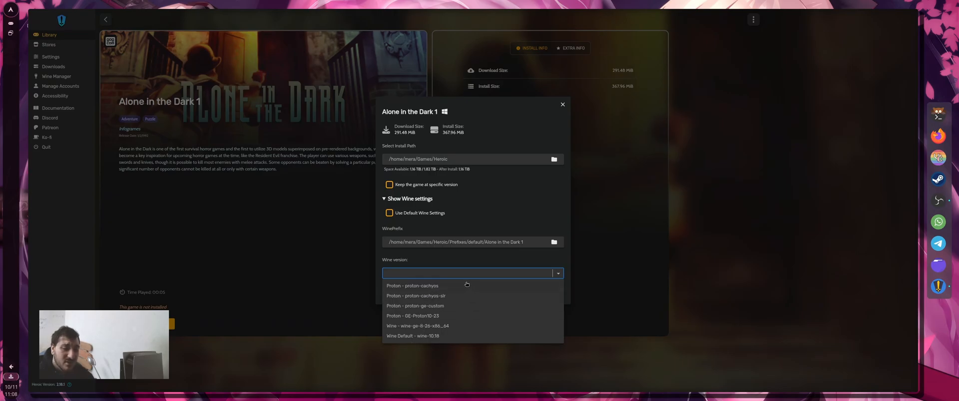
left_click(413, 286)
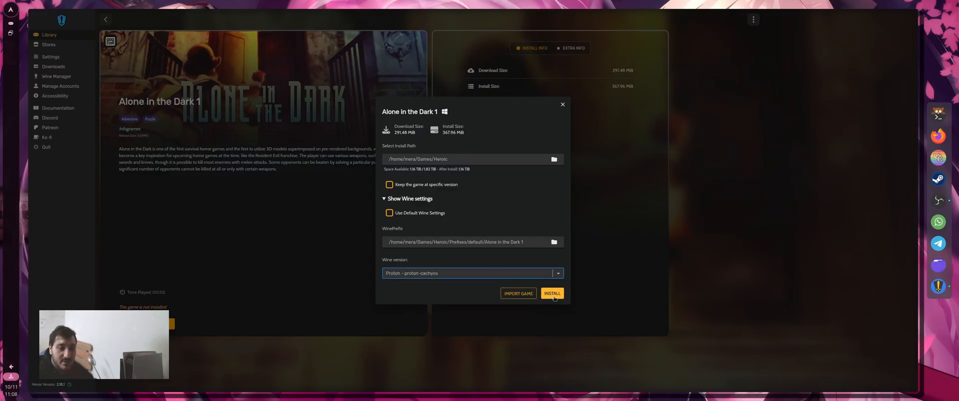
left_click(551, 294)
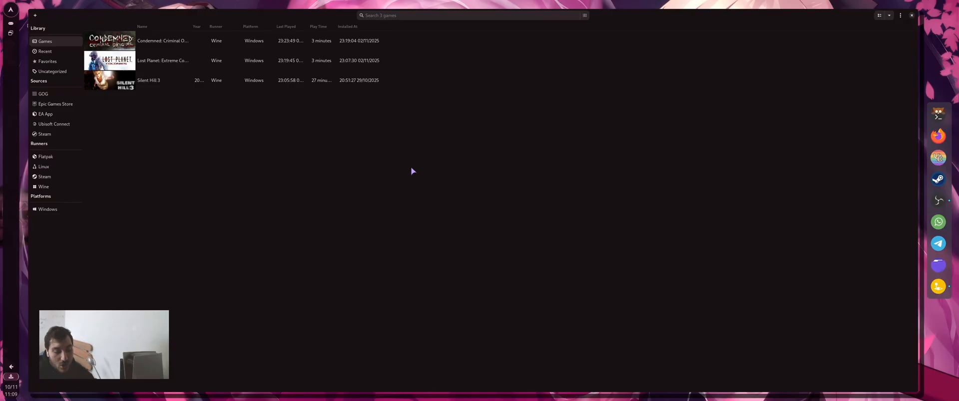
mouse_move(231, 62)
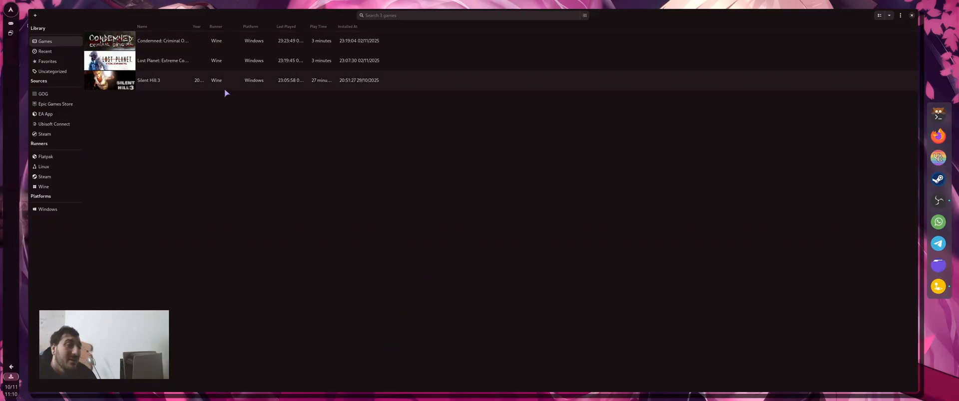
Bring up the actions menu for Silent Hill 3 in the Lutris games list
right_click(148, 80)
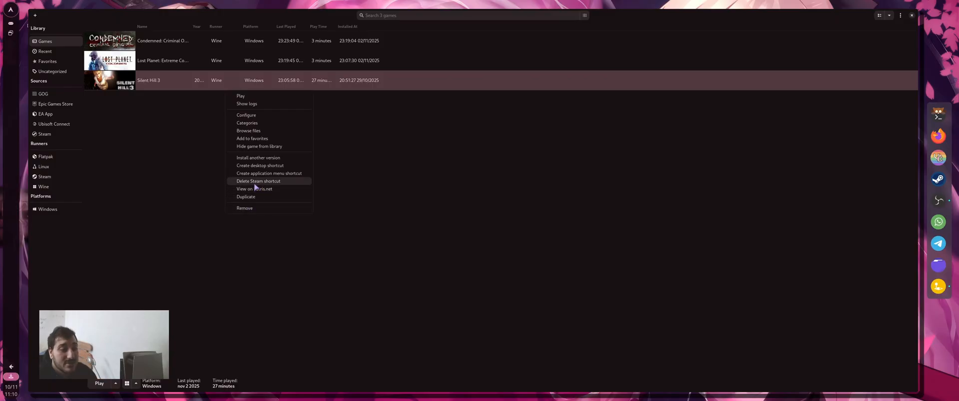
mouse_move(249, 131)
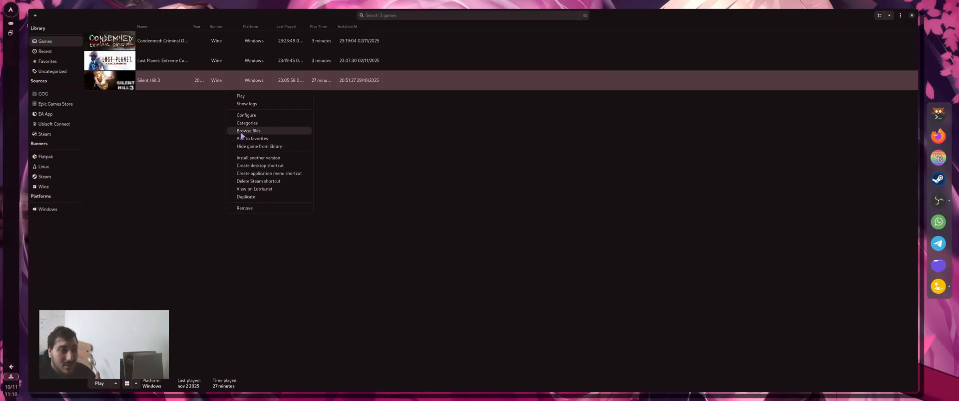
mouse_move(260, 180)
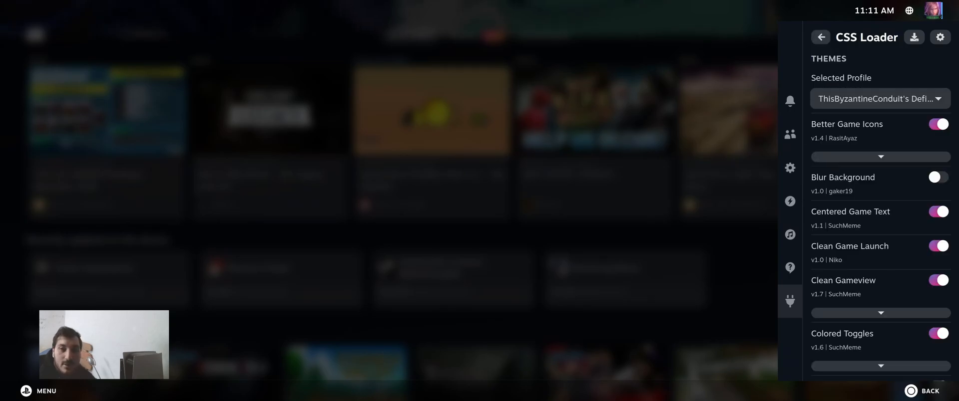
Scroll through the CSS Loader themes and PlayTime stats, then go back to the Decky plugin list
scroll("down", 3)
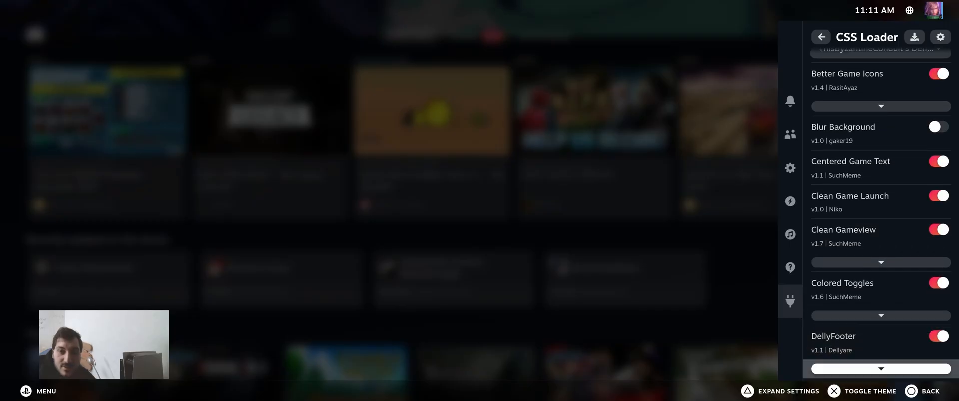
scroll("down", 3)
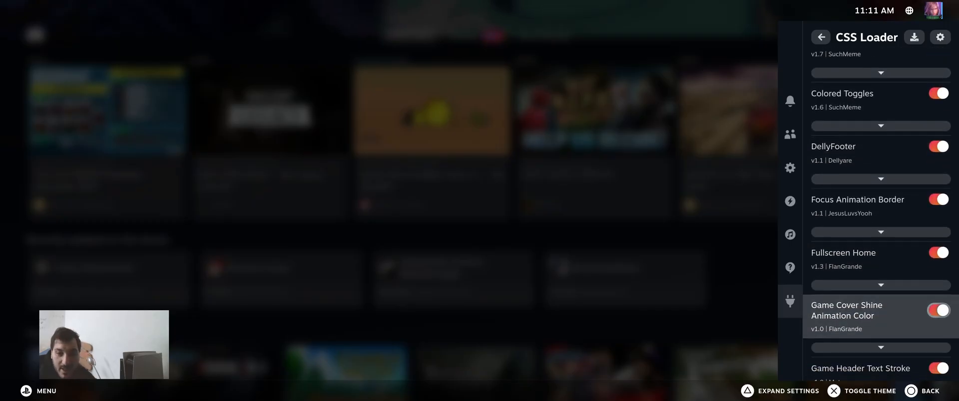
scroll("down", 3)
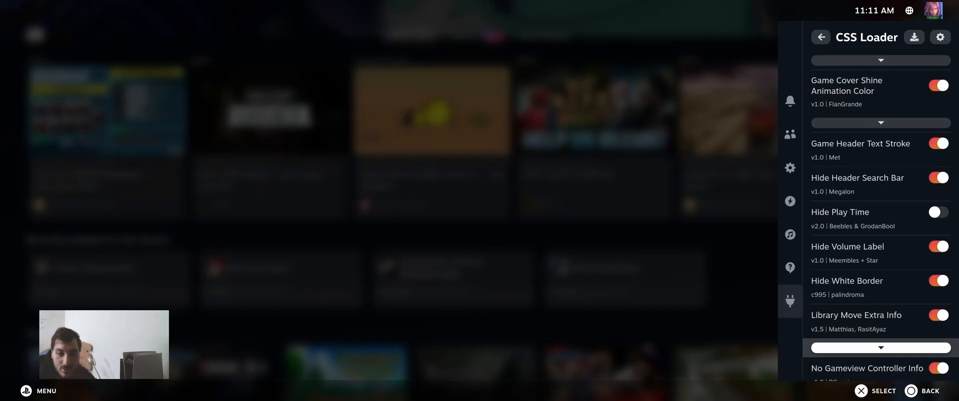
scroll("down", 3)
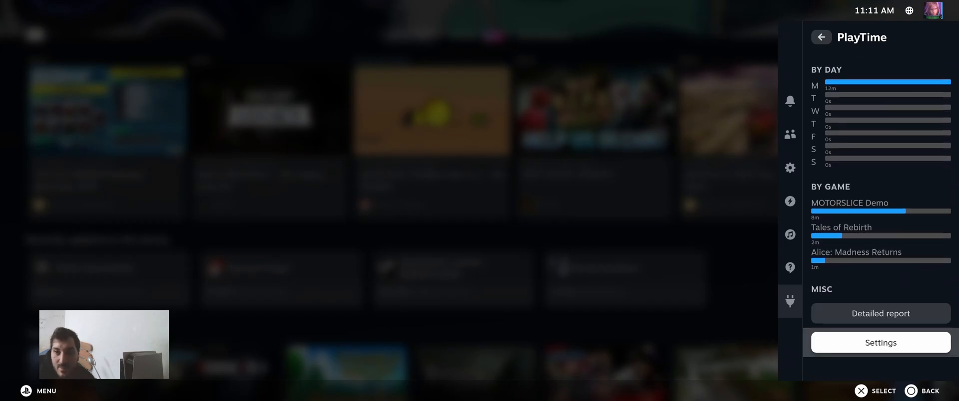
left_click(821, 37)
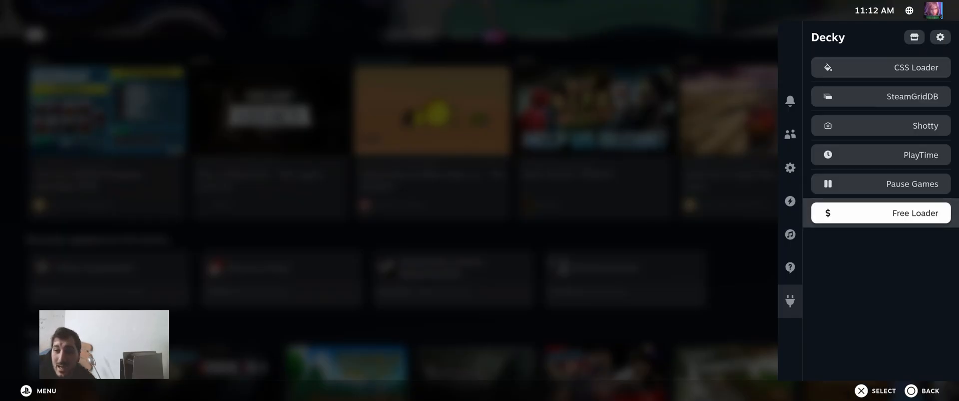
View Free Loader's list of currently free games, then return to the Steam home screen
left_click(880, 213)
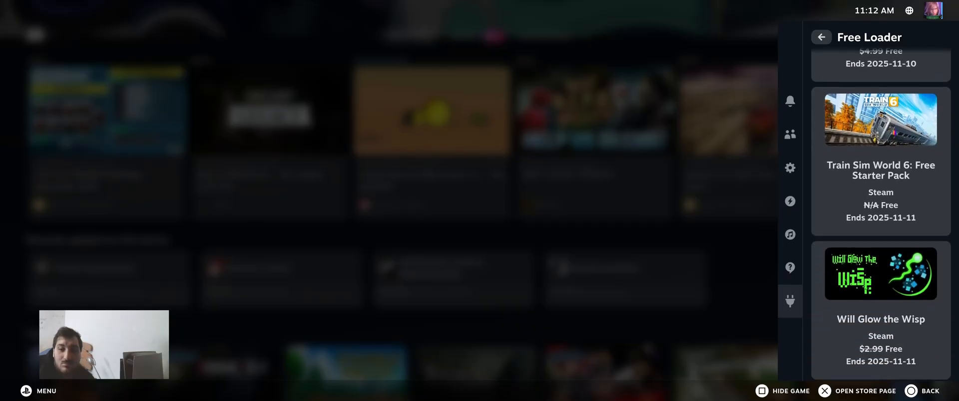
scroll("down", 3)
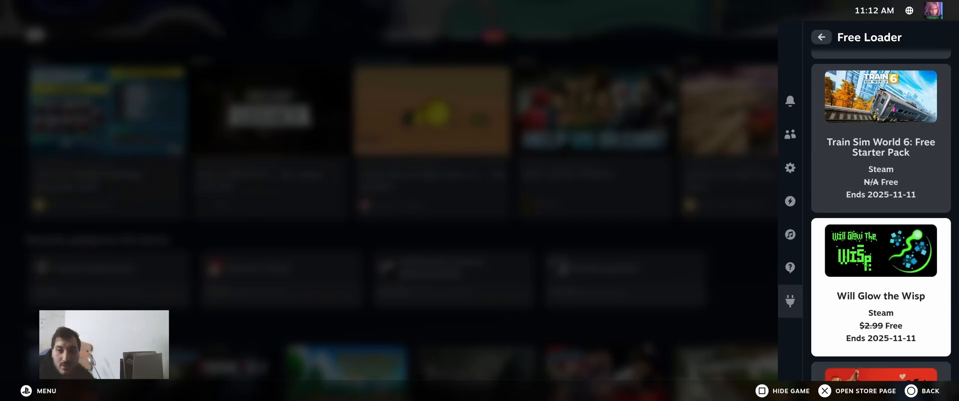
left_click(821, 37)
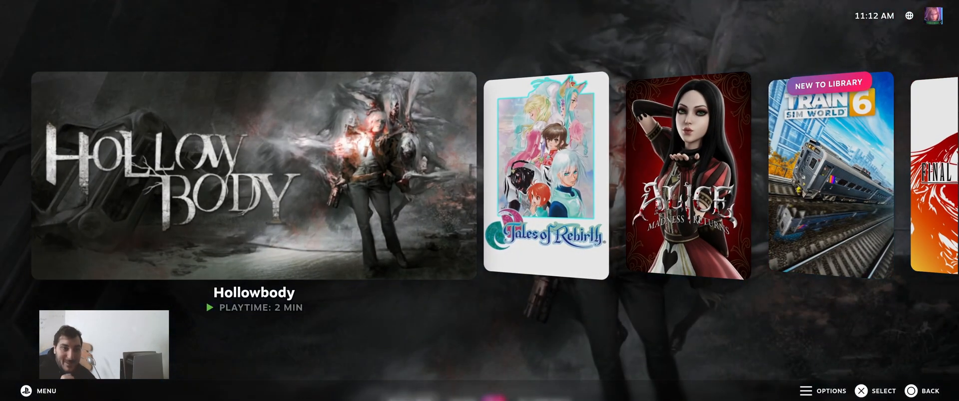
Scroll right through the recent-games carousel toward Alone in the Dark 1
scroll("right", 3)
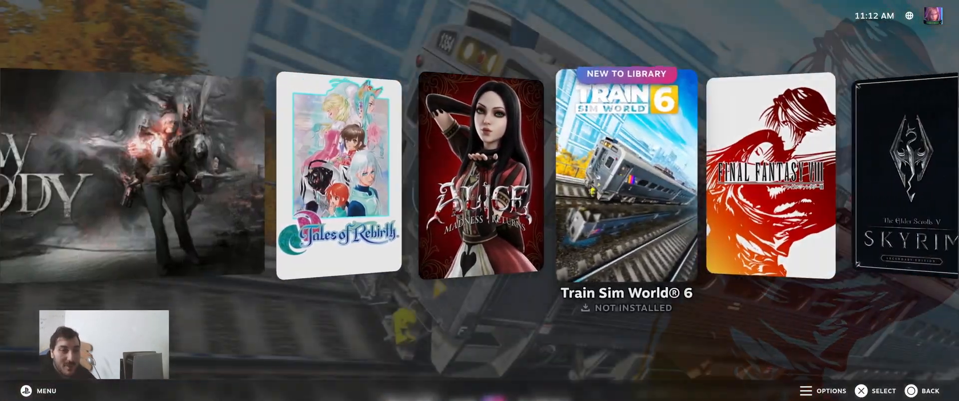
scroll("right", 3)
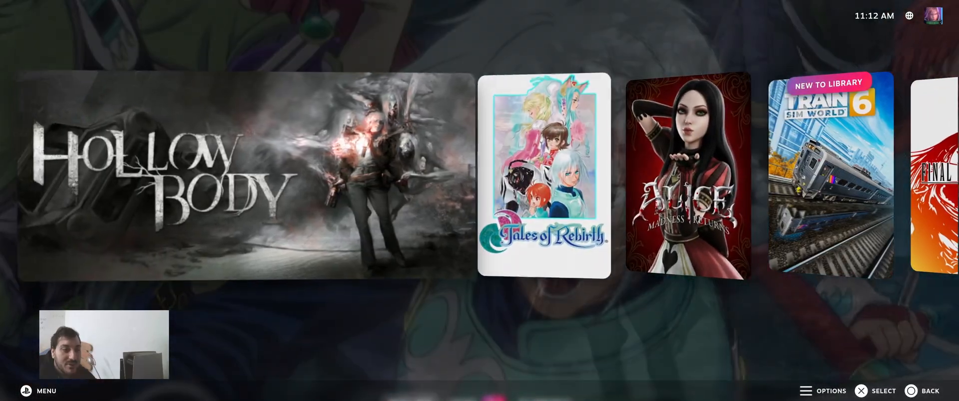
scroll("right", 3)
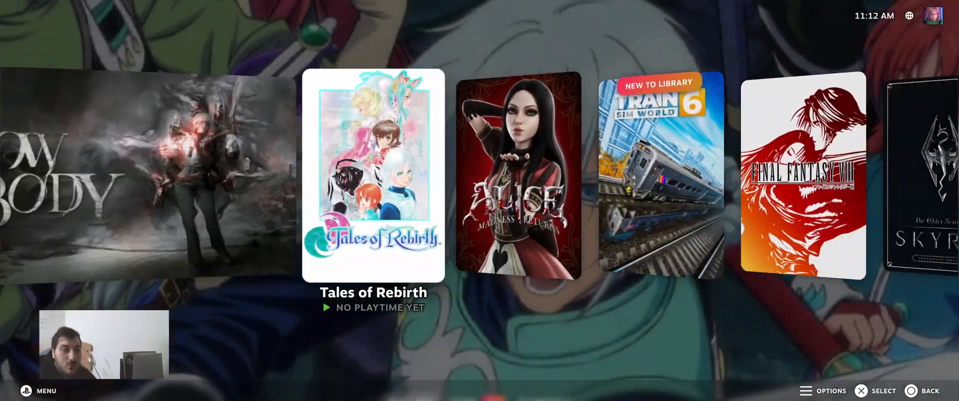
scroll("right", 3)
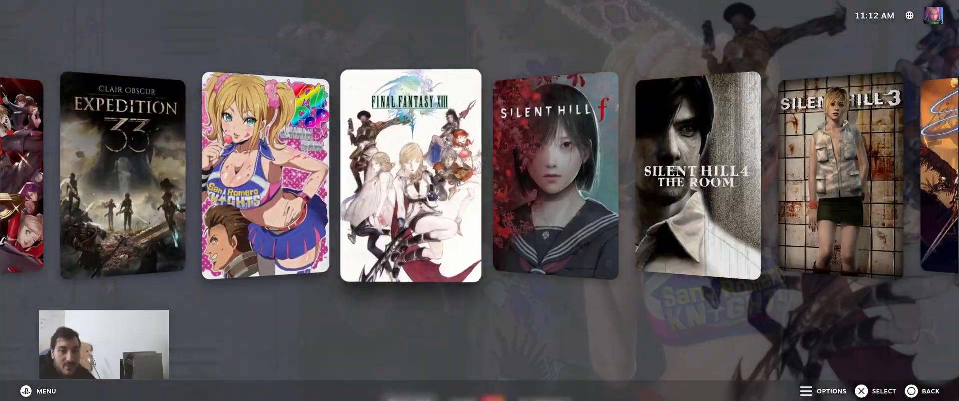
scroll("right", 3)
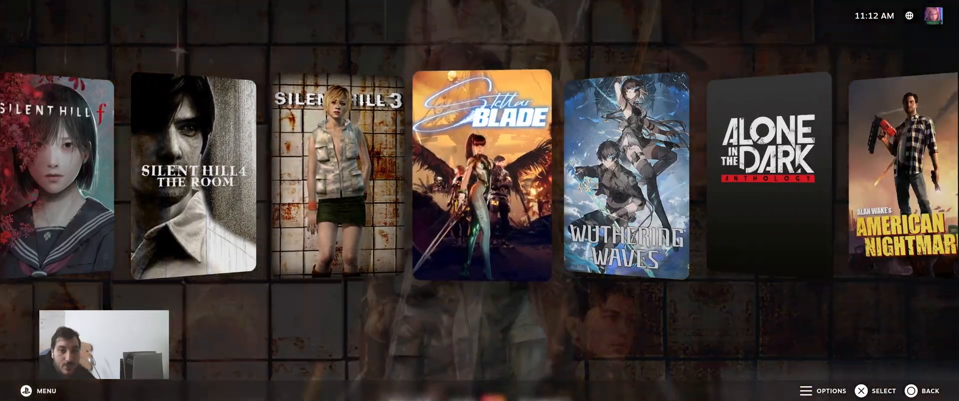
scroll("right", 3)
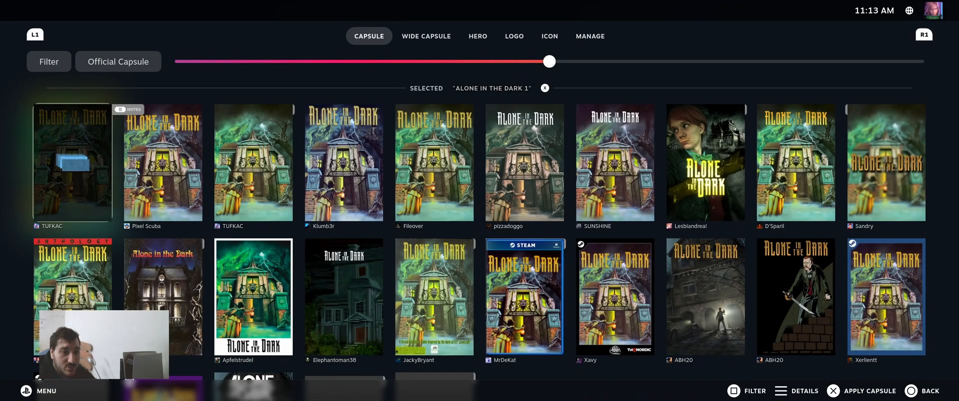
Apply SteamGridDB capsule, wide capsule and gated-doorway hero artwork to Alone in the Dark 1
left_click(860, 392)
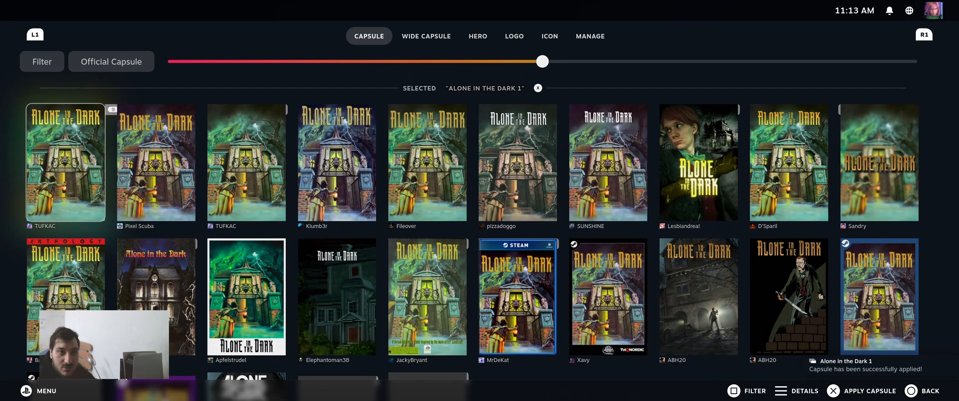
left_click(425, 36)
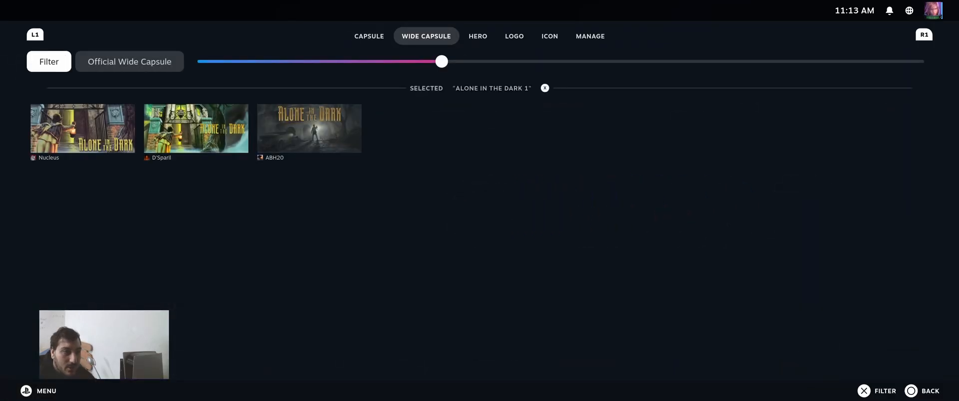
left_click(83, 128)
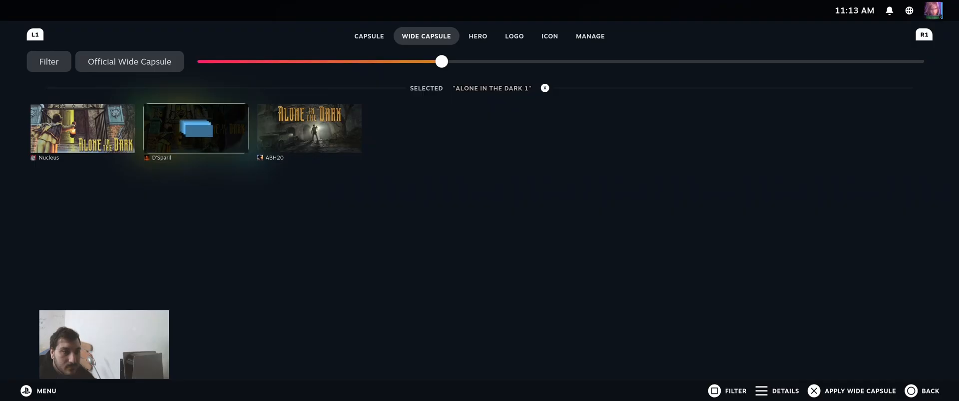
left_click(477, 36)
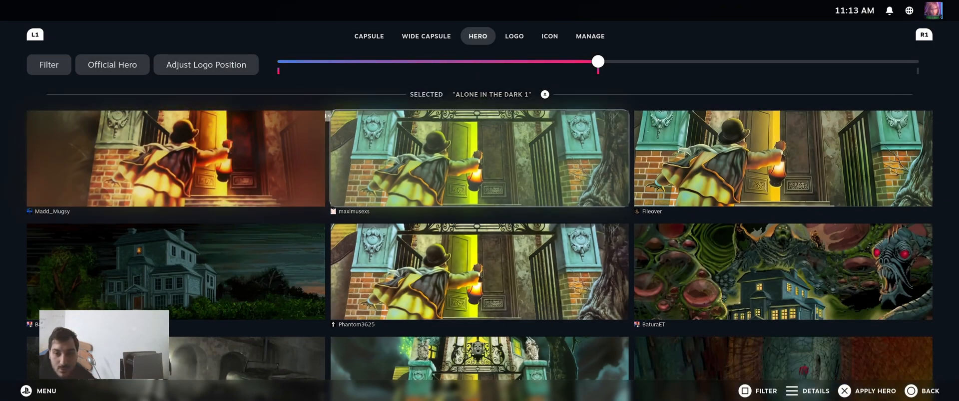
left_click(873, 392)
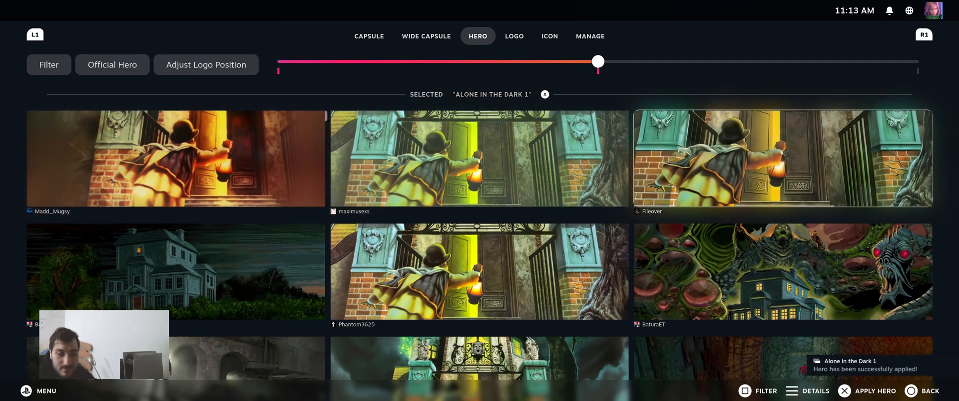
scroll("down", 3)
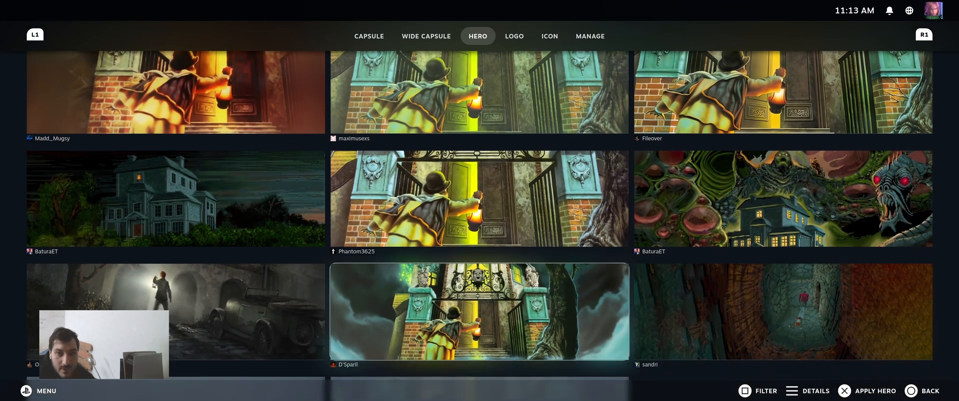
left_click(478, 311)
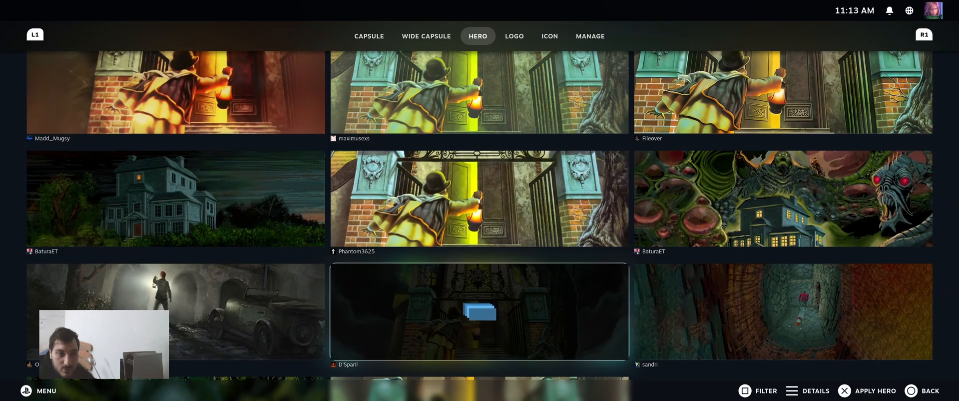
Apply the gold logo and a new icon to Alone in the Dark 1
left_click(513, 36)
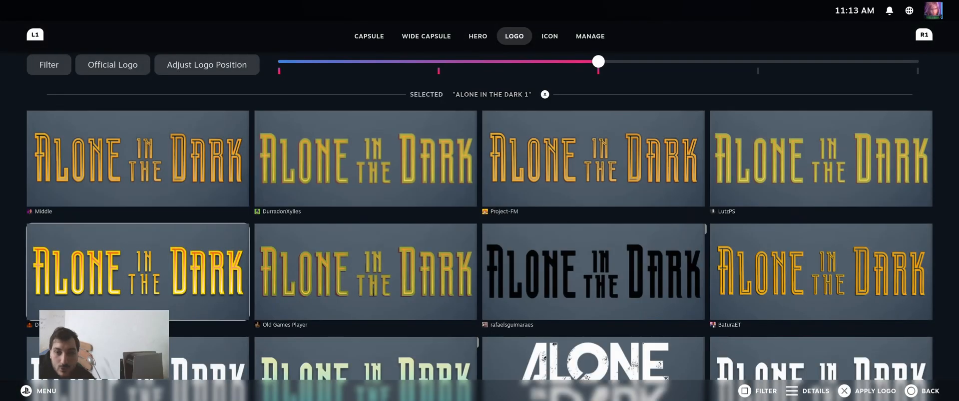
scroll("down", 3)
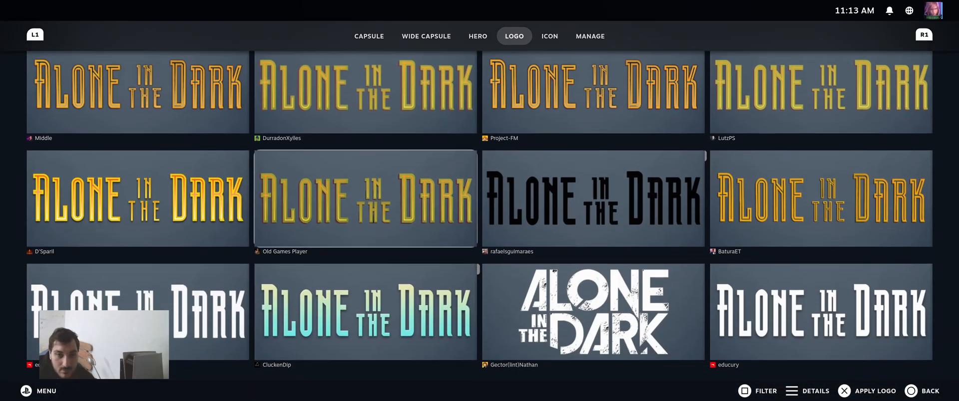
left_click(364, 198)
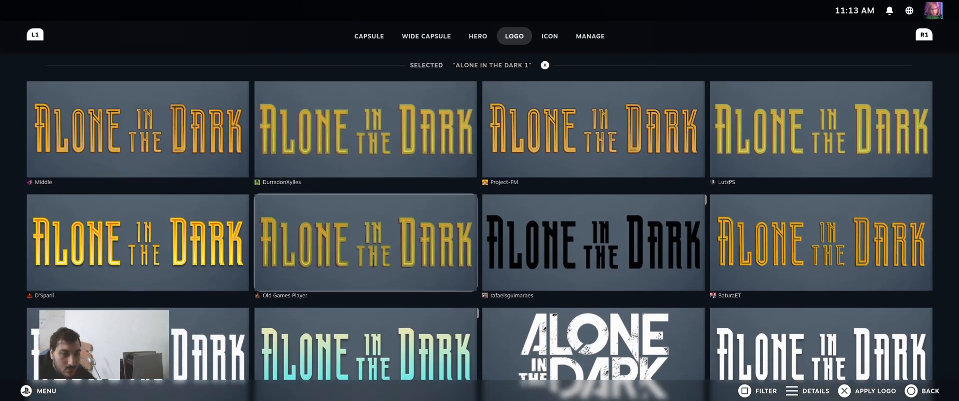
left_click(364, 241)
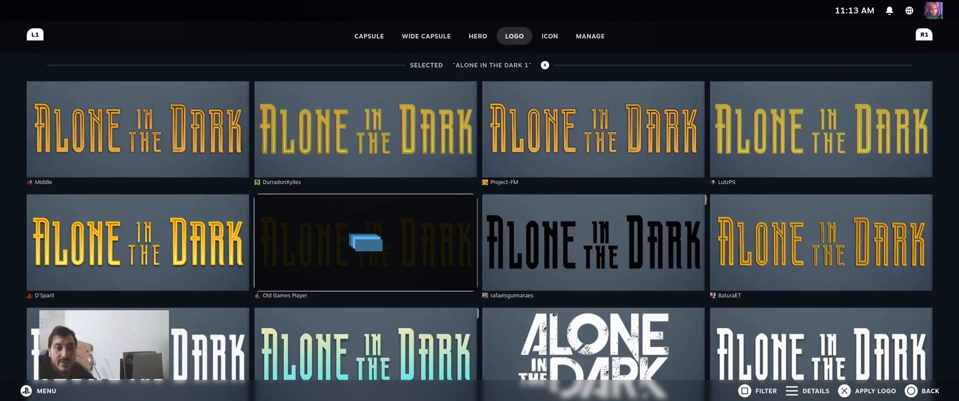
left_click(548, 36)
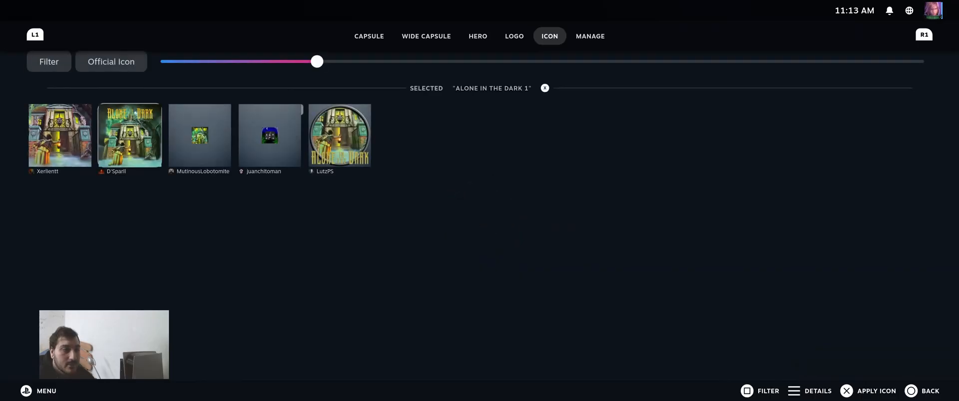
left_click(875, 392)
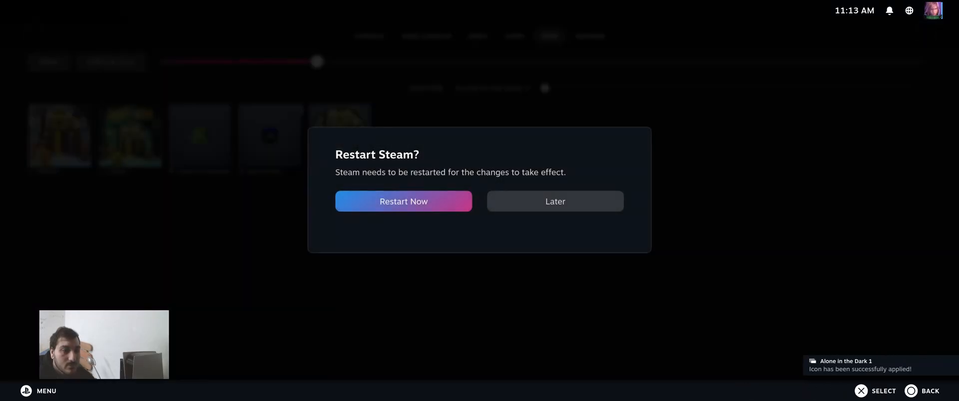
left_click(554, 201)
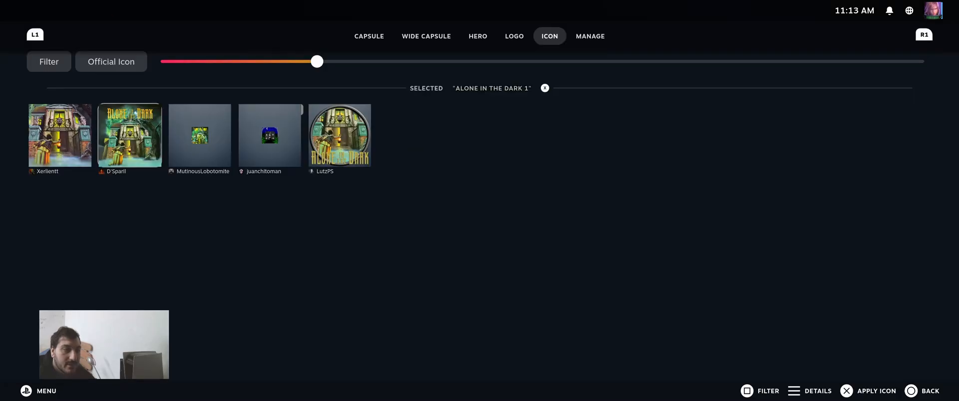
left_click(876, 391)
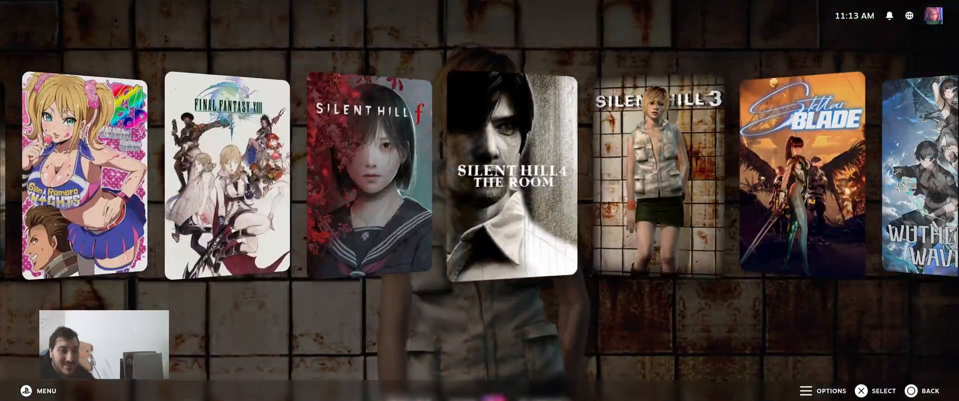
Move through the library tabs past Installed to the Non-Steam shelf of nine games
scroll("right", 3)
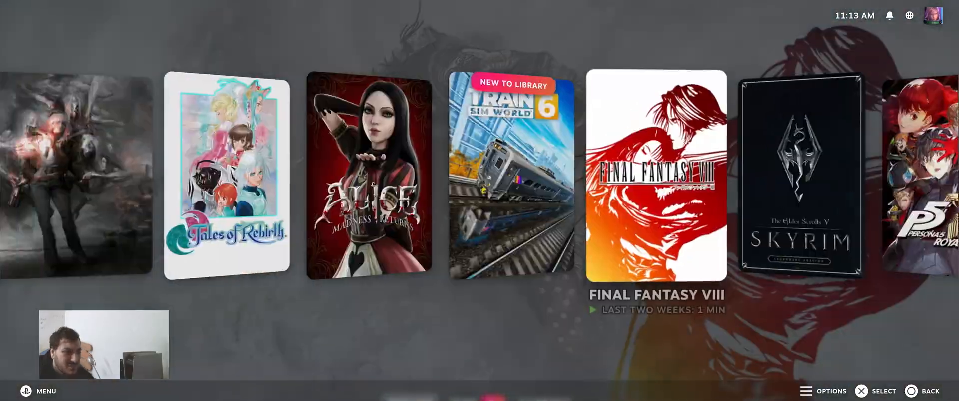
scroll("right", 3)
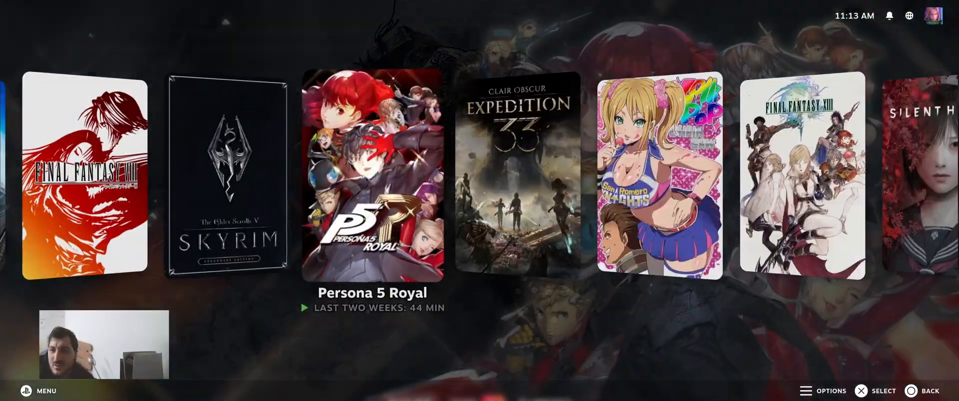
scroll("right", 3)
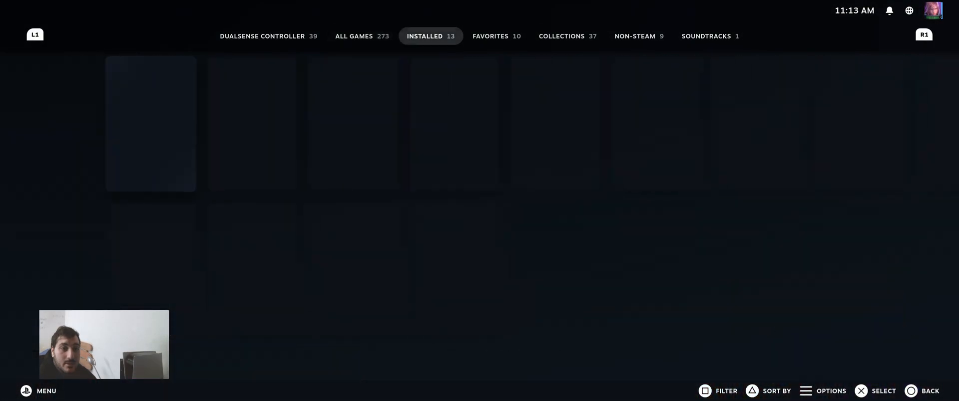
left_click(638, 36)
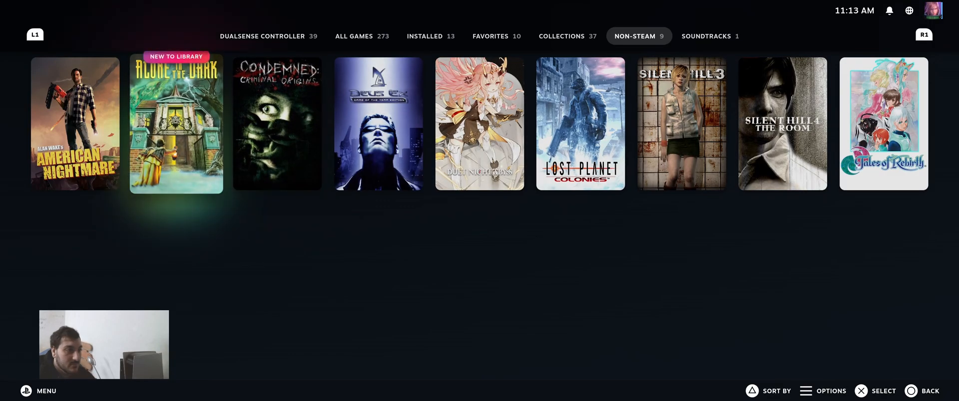
left_click(378, 123)
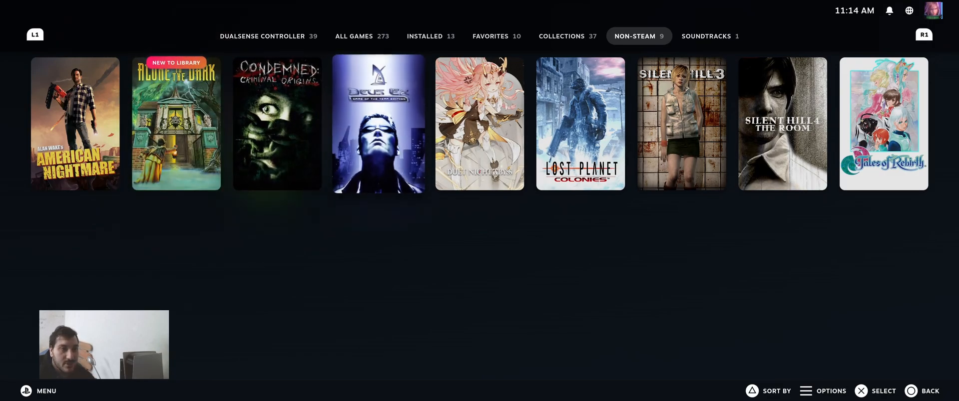
Apply a SteamGridDB hero image to Condemned: Criminal Origins via Change Artwork
left_click(277, 123)
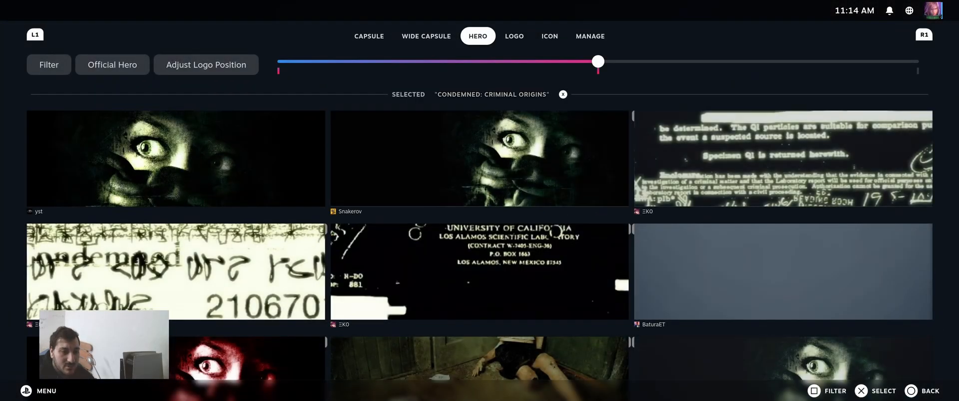
left_click(478, 158)
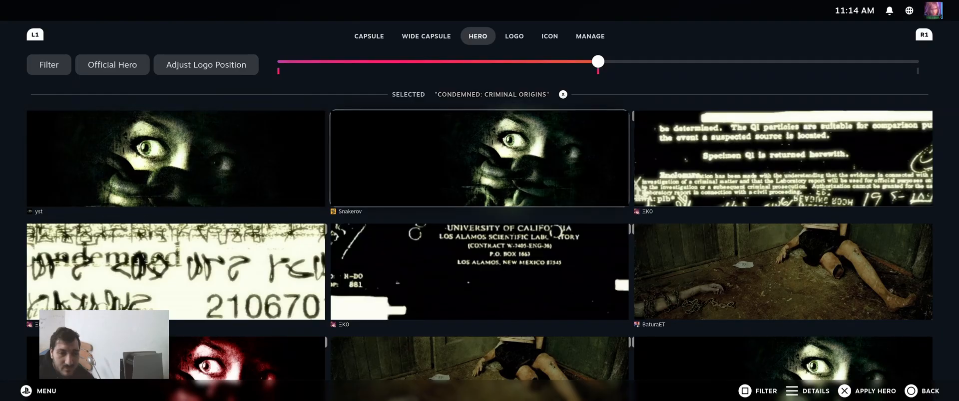
scroll("down", 3)
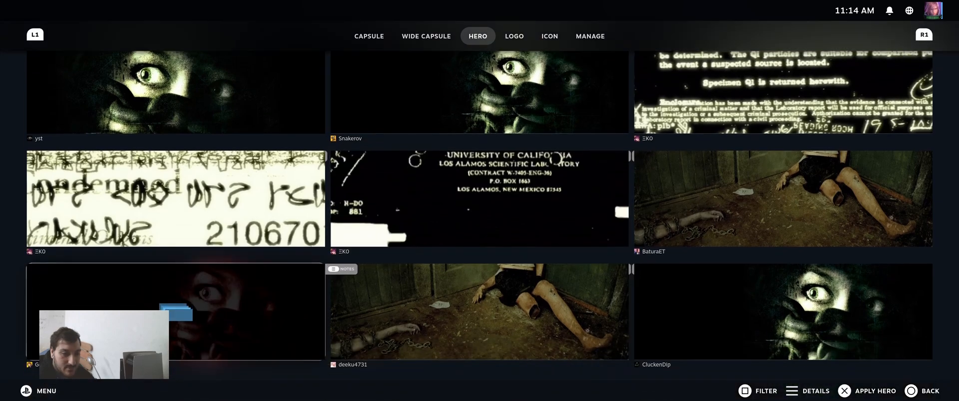
left_click(872, 391)
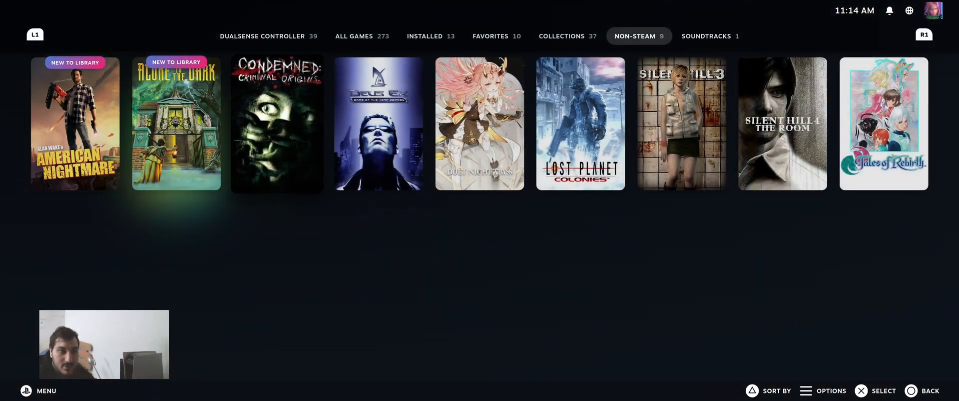
Apply the first SteamGridDB logo to Condemned: Criminal Origins
left_click(277, 123)
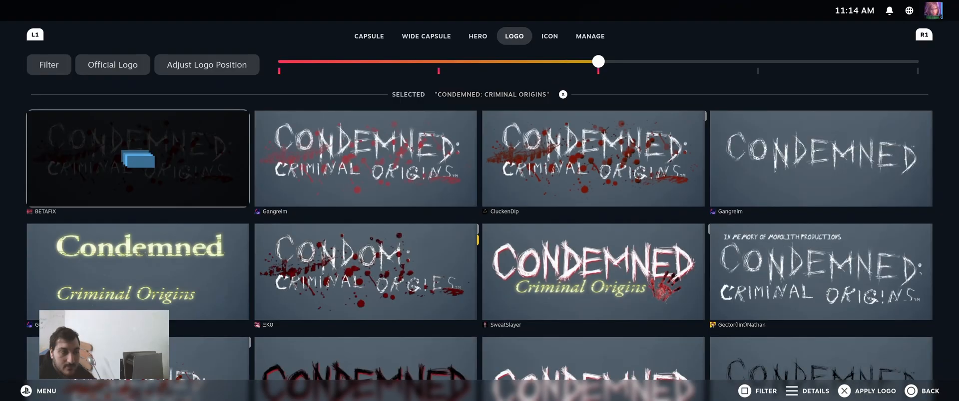
left_click(874, 391)
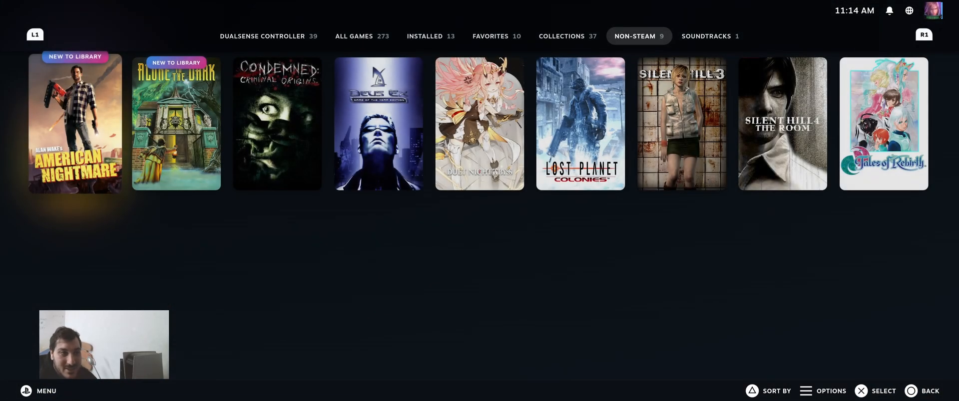
Return to the home screen and browse the carousel of recent games
left_click(561, 36)
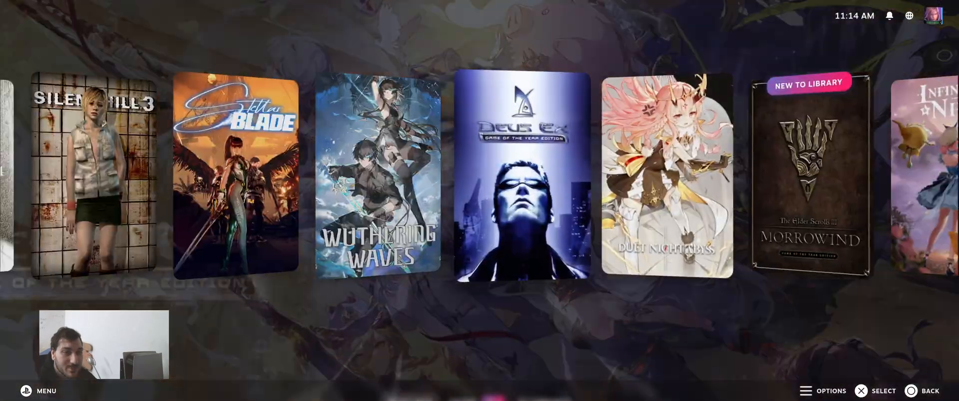
scroll("right", 3)
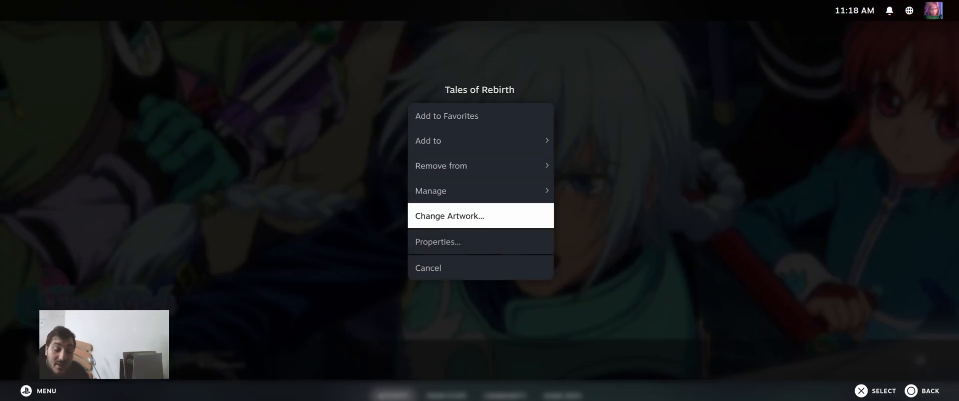
Apply new artwork to Tales of Rebirth from its menu and launch the game
left_click(448, 216)
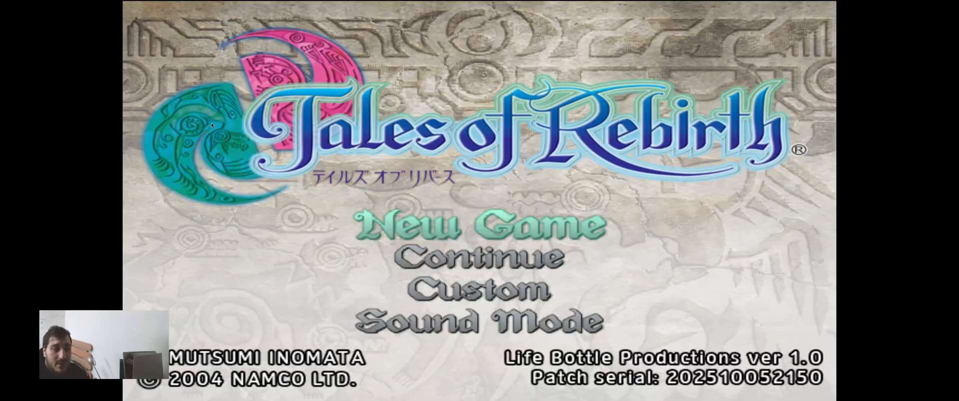
Exit the emulated Tales of Rebirth session back to Steam's home carousel
key("down")
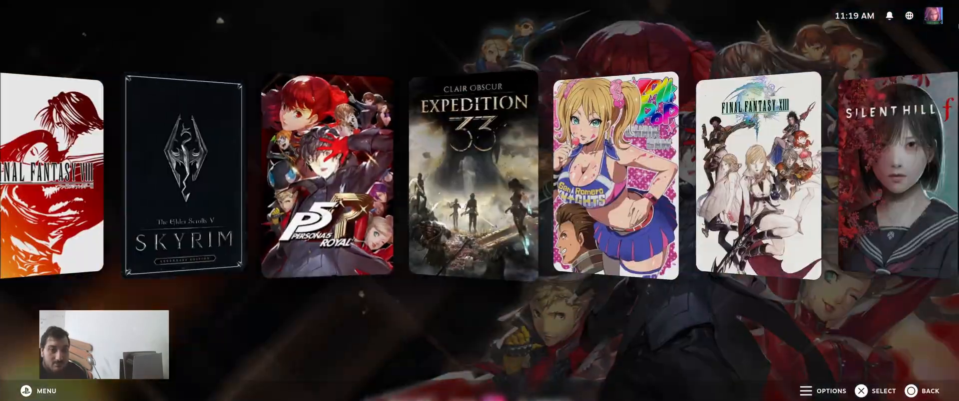
scroll("left", 3)
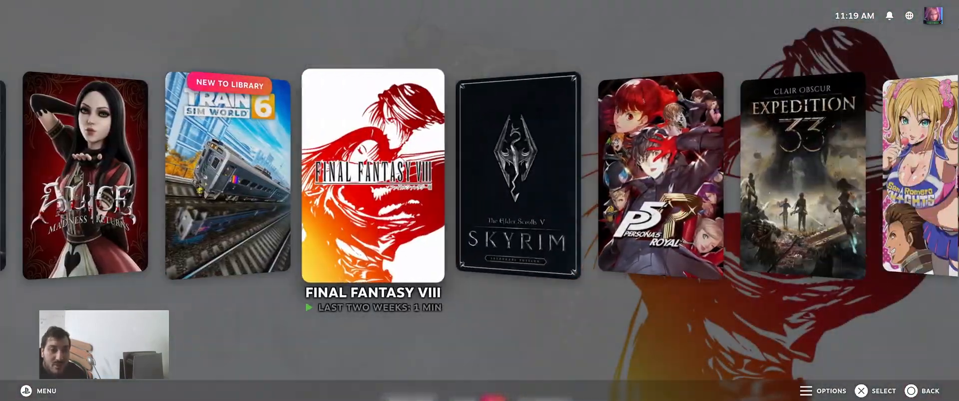
scroll("right", 3)
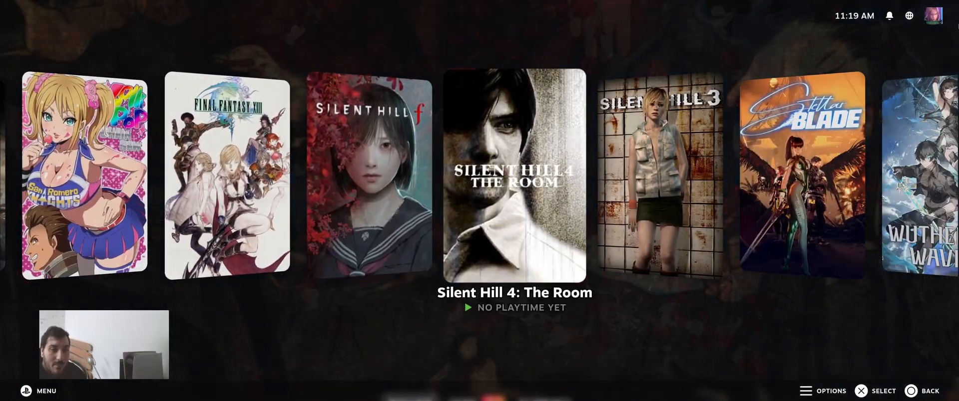
scroll("right", 3)
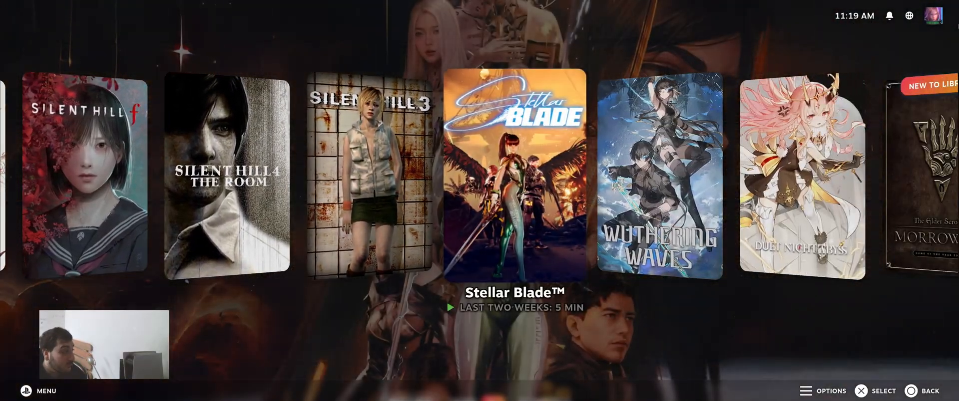
scroll("right", 3)
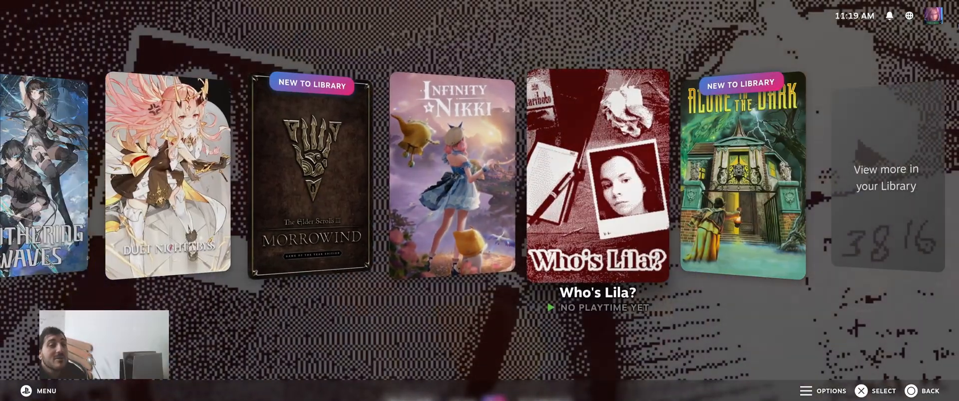
scroll("left", 3)
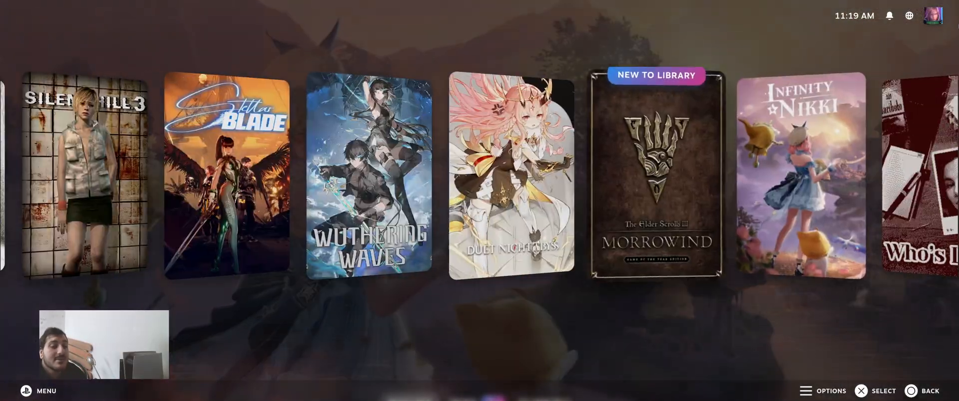
scroll("right", 3)
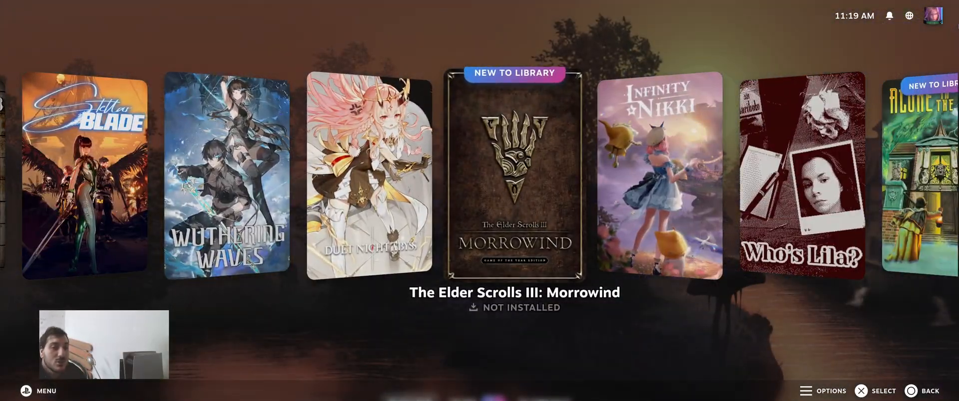
scroll("right", 3)
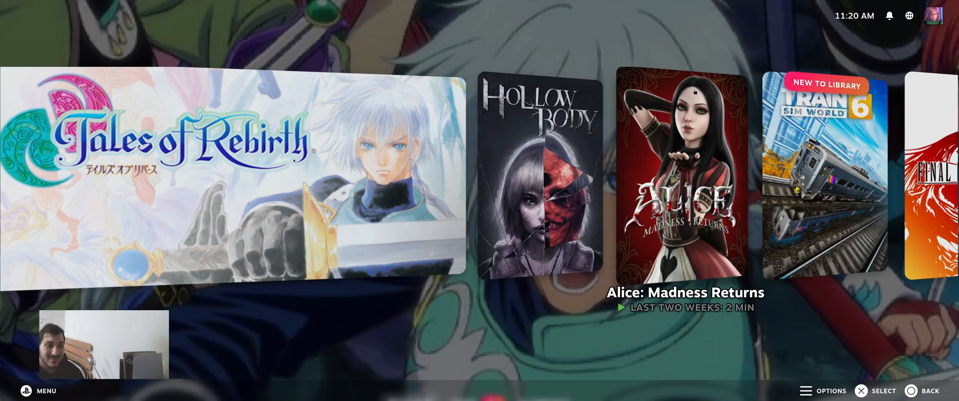
scroll("right", 3)
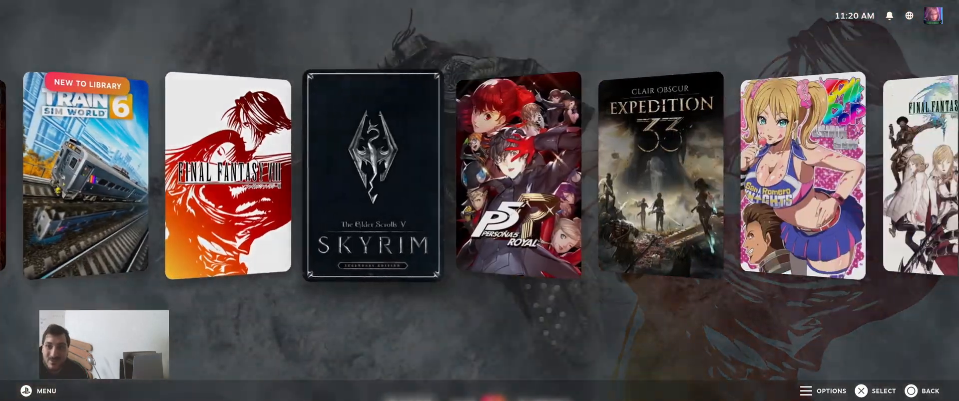